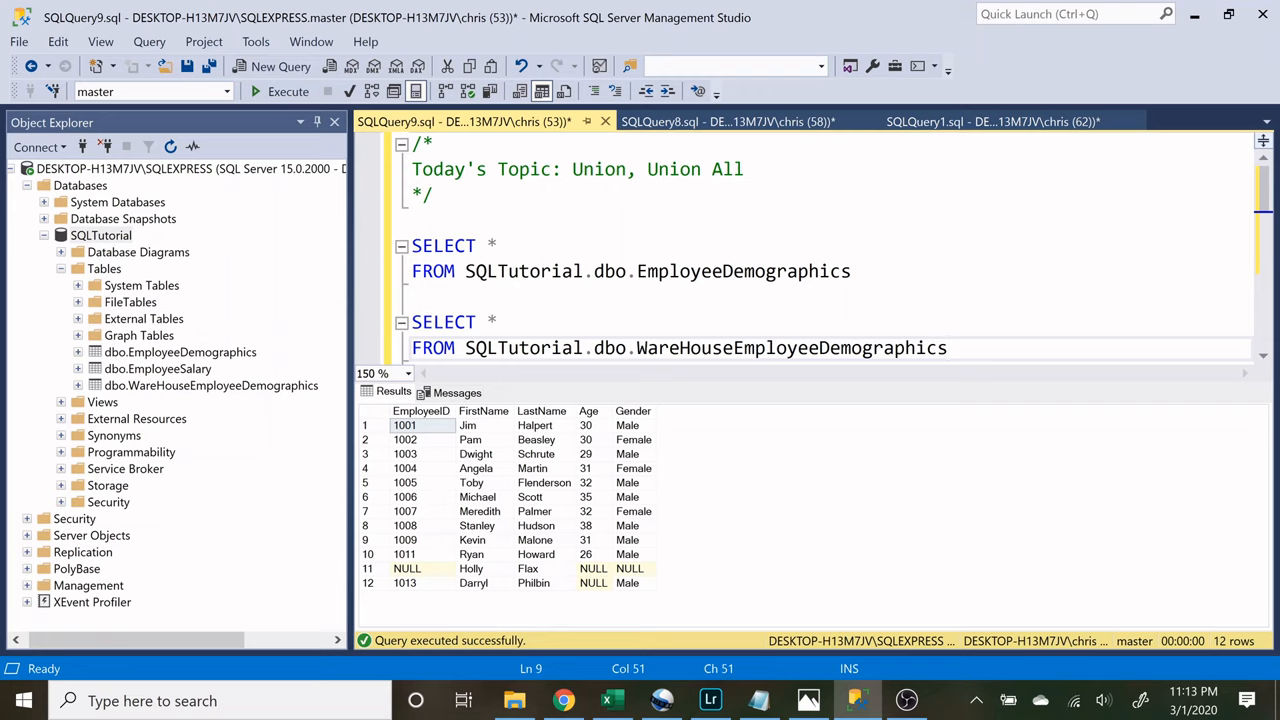
- Finish the ON clause with WareHouseEmployeeDemographics.EmployeeID and run the full outer join
click(947, 347)
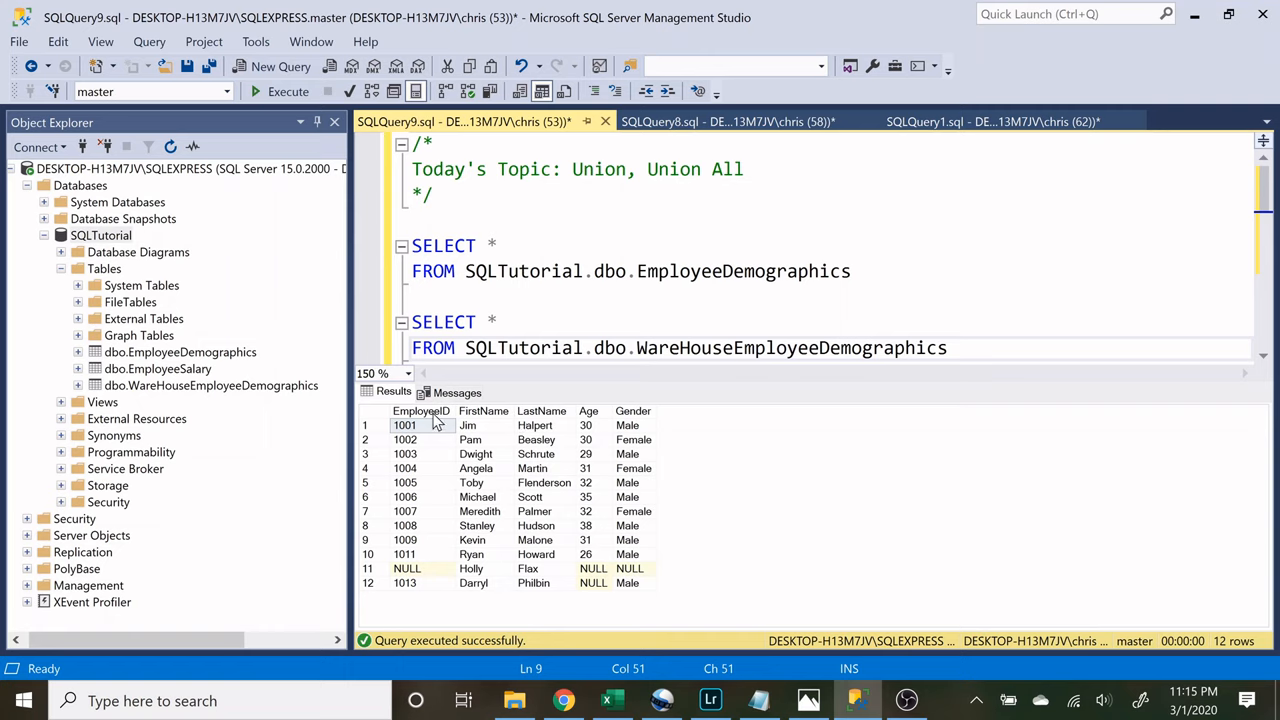
mouse_move(435, 440)
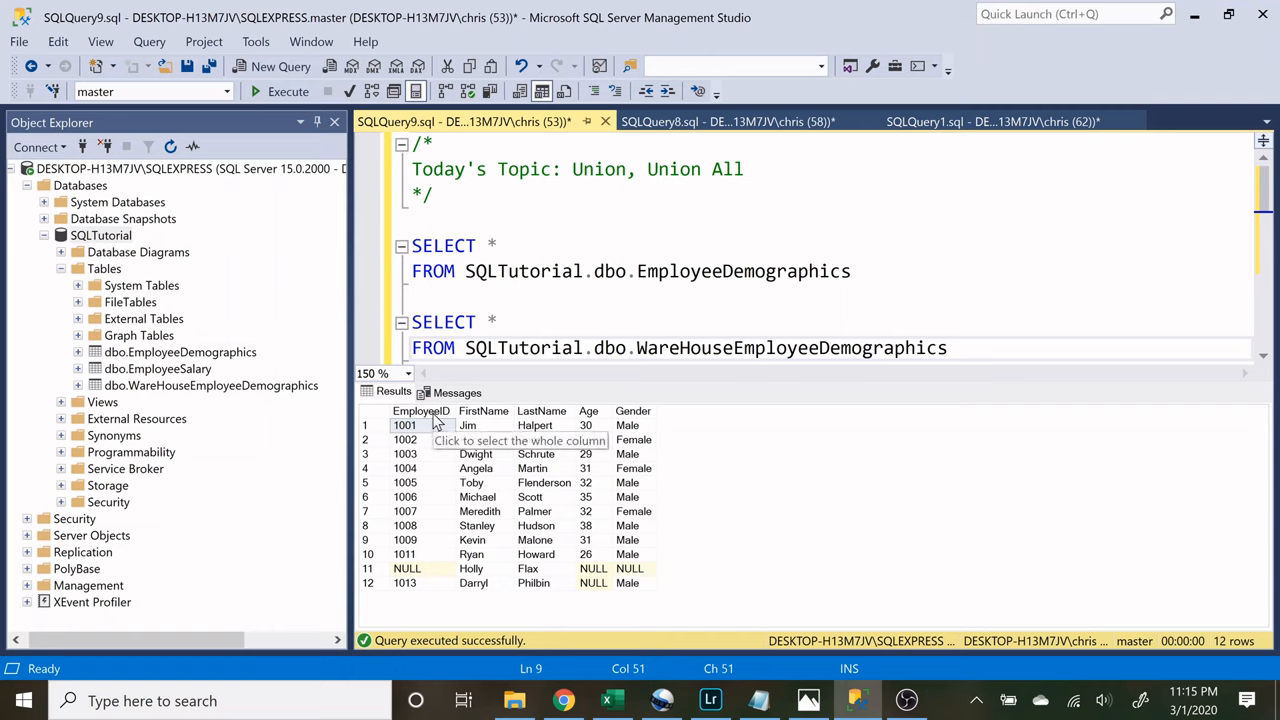
mouse_move(730, 457)
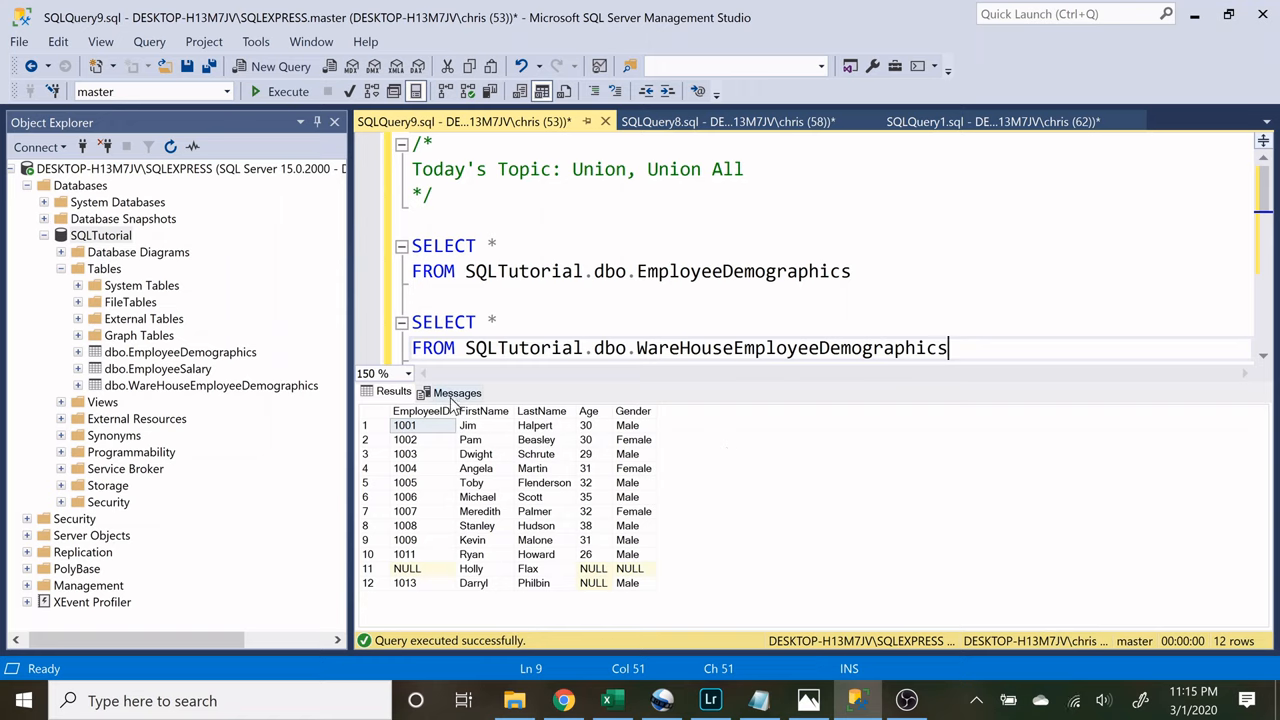
click(421, 411)
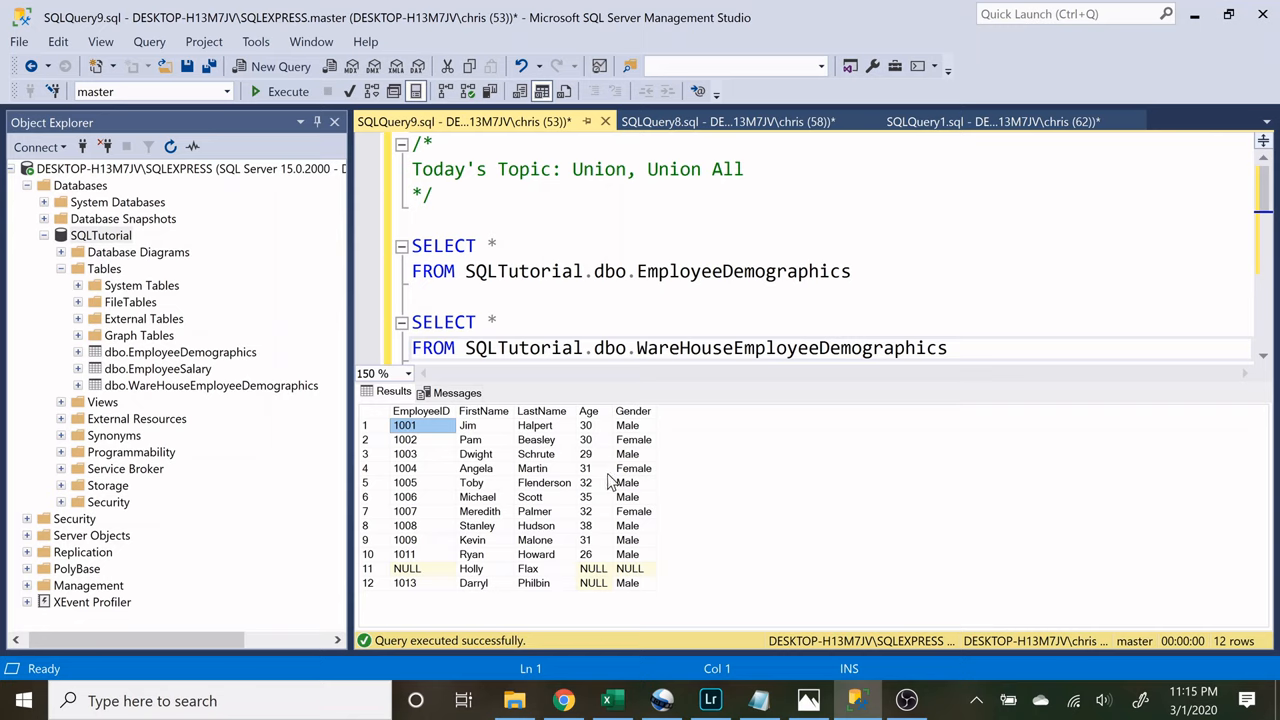
mouse_move(793, 481)
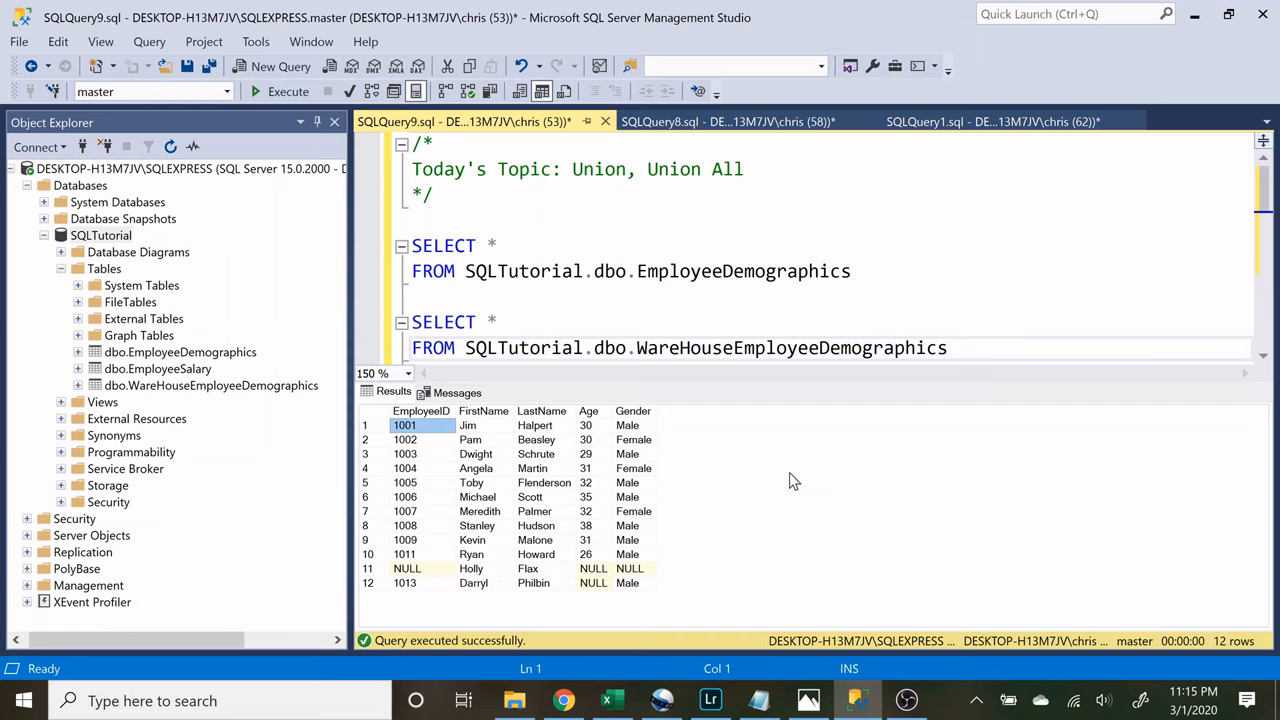
mouse_move(700, 503)
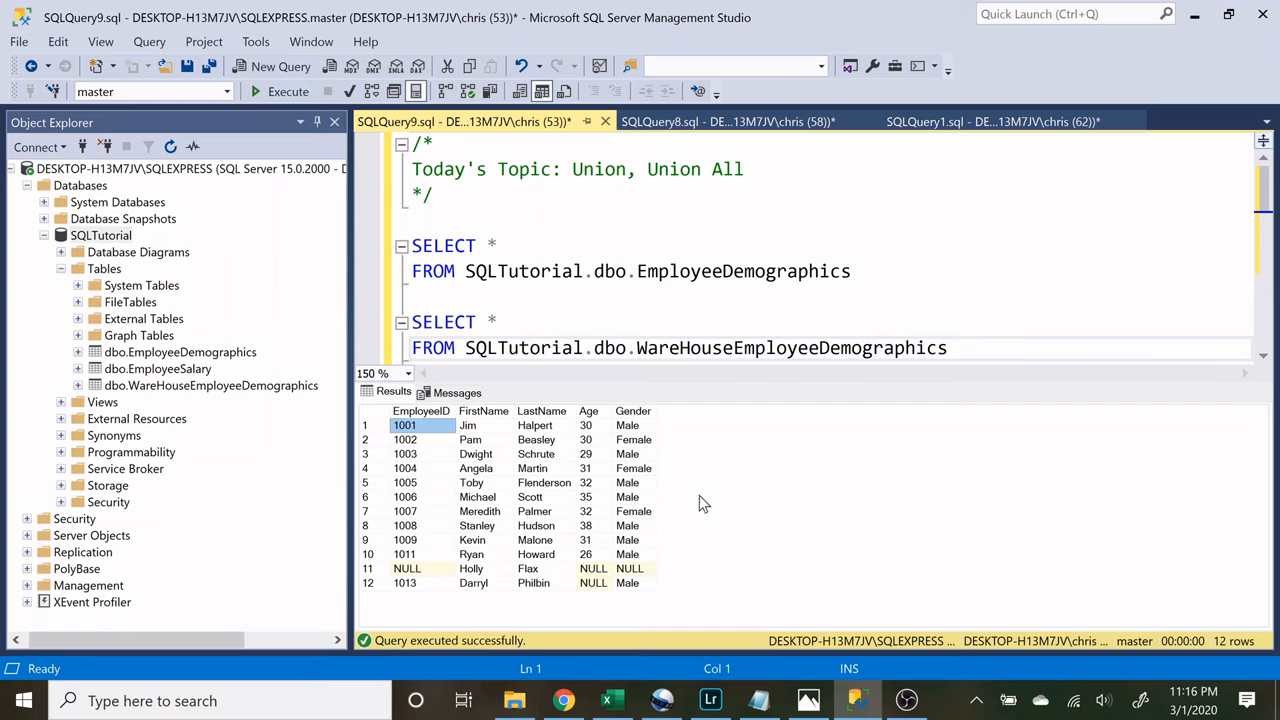
mouse_move(710, 498)
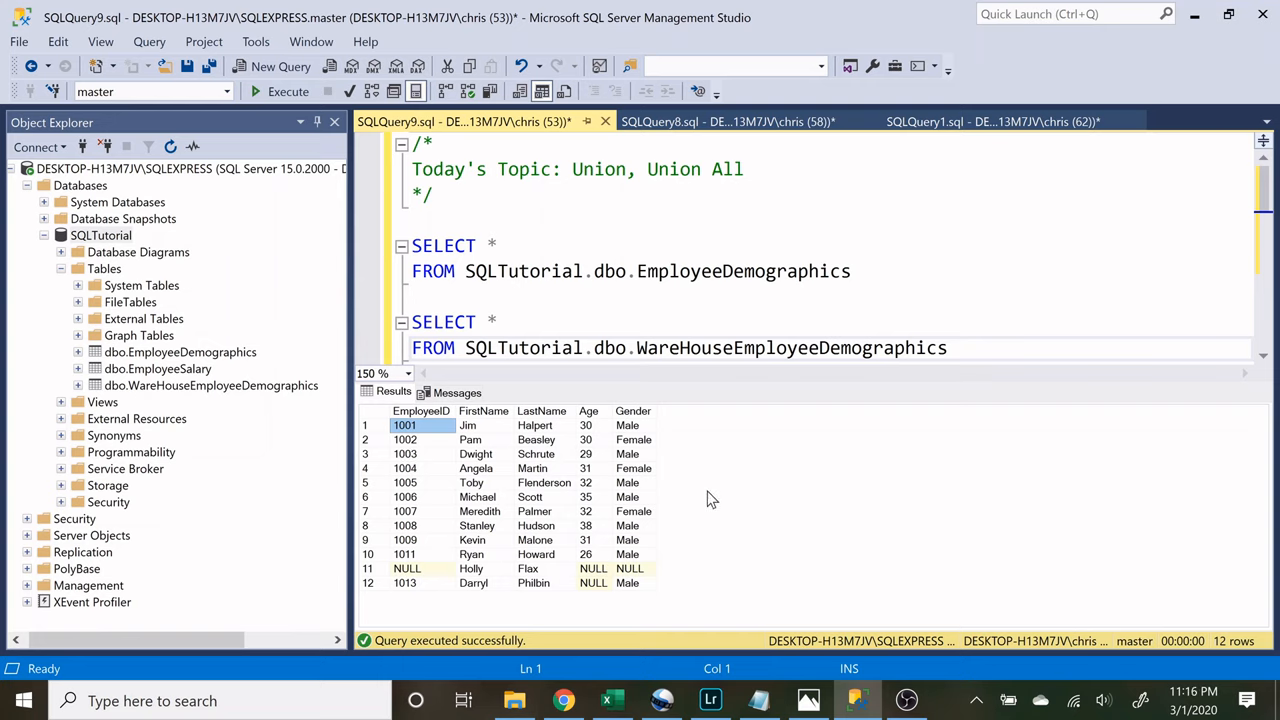
mouse_move(716, 496)
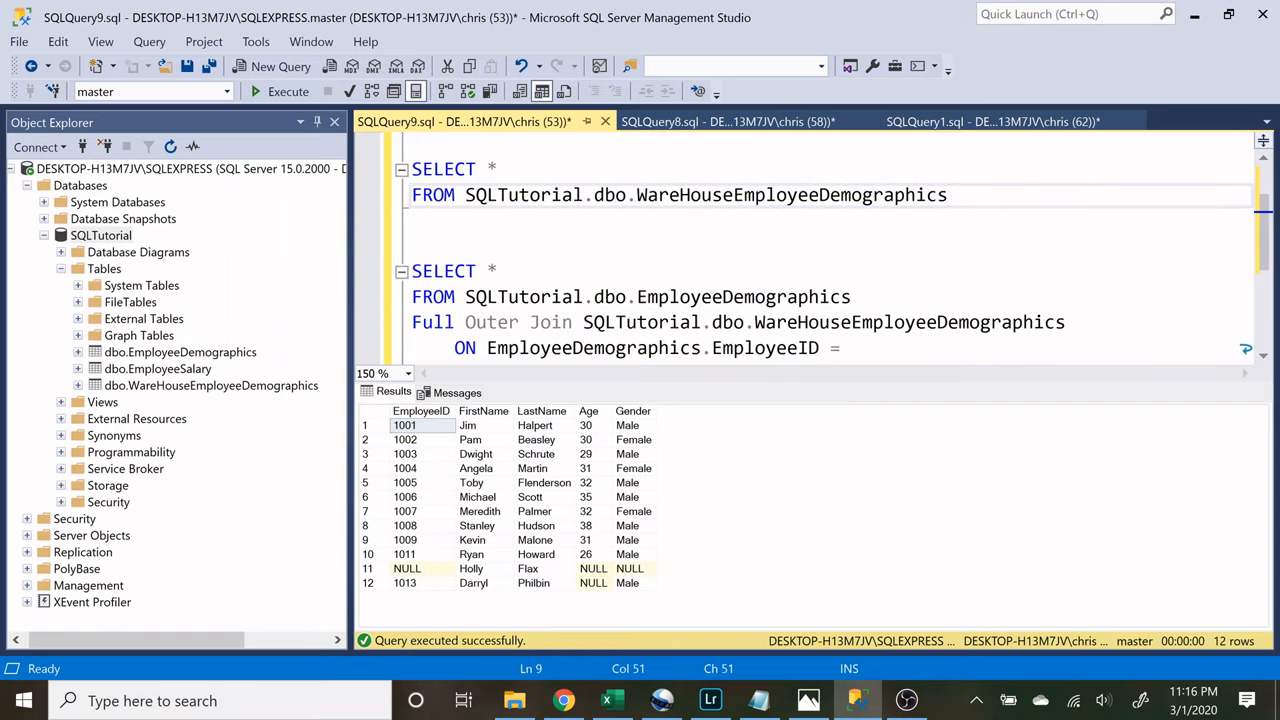
text(WareHouseEmployeeDemographics.EmployeeID)
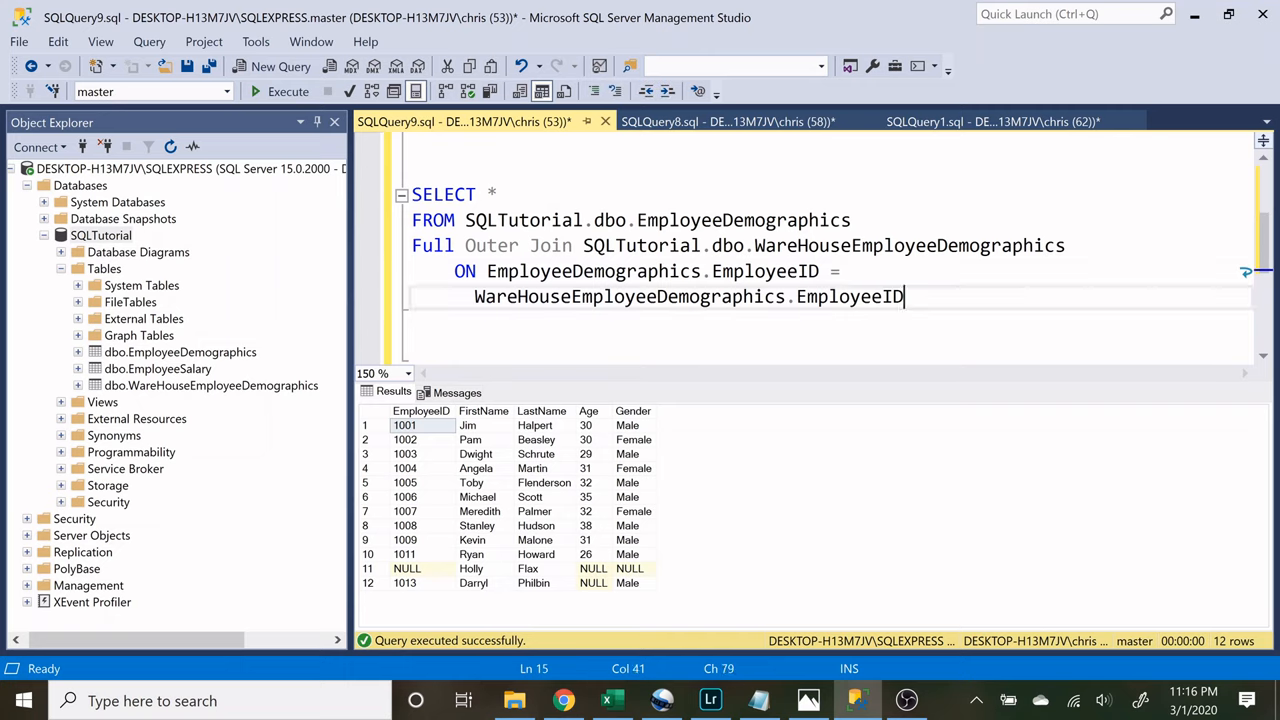
click(288, 91)
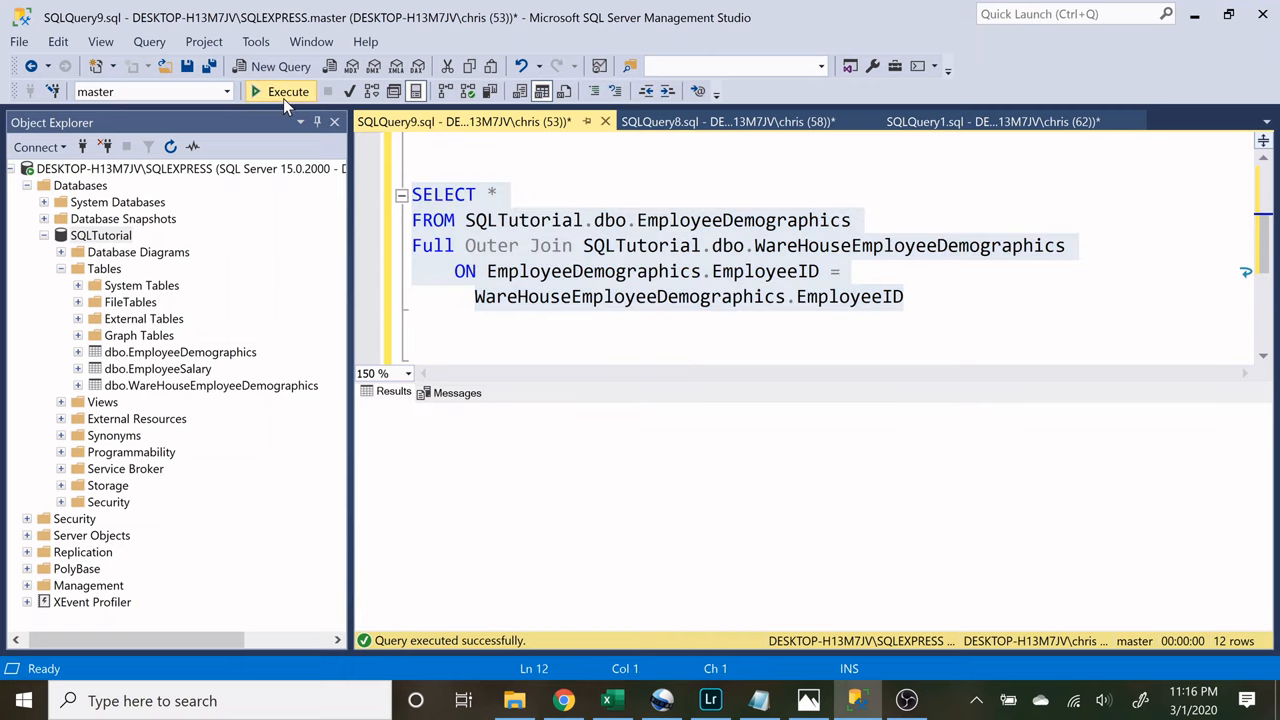
click(287, 91)
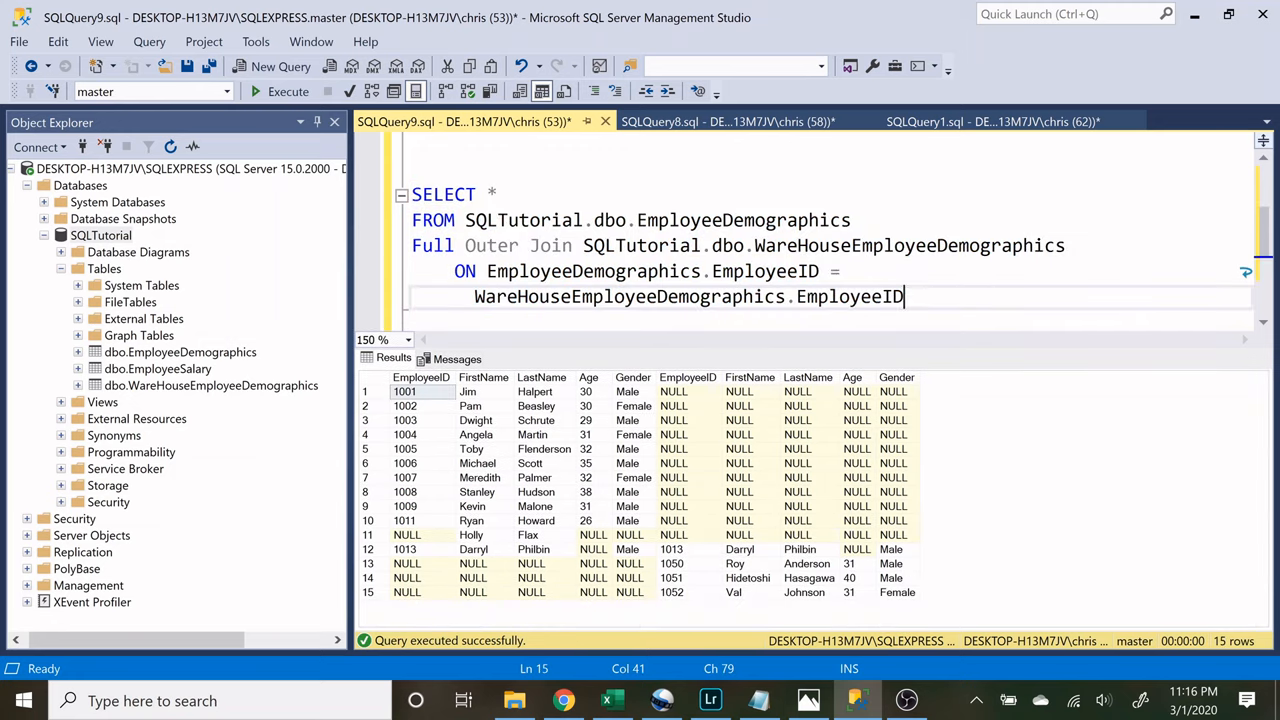
- Inspect the 15 joined rows, including Darryl and the NULL warehouse values
double_click(743, 220)
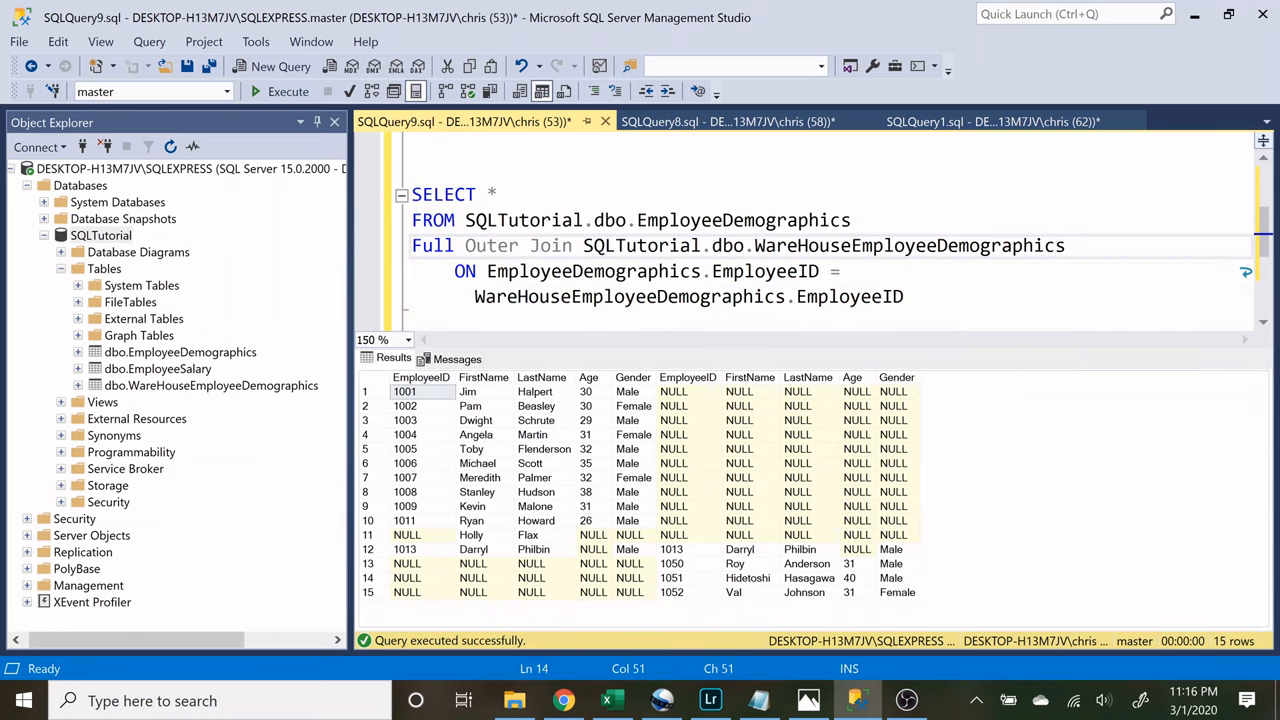
click(421, 377)
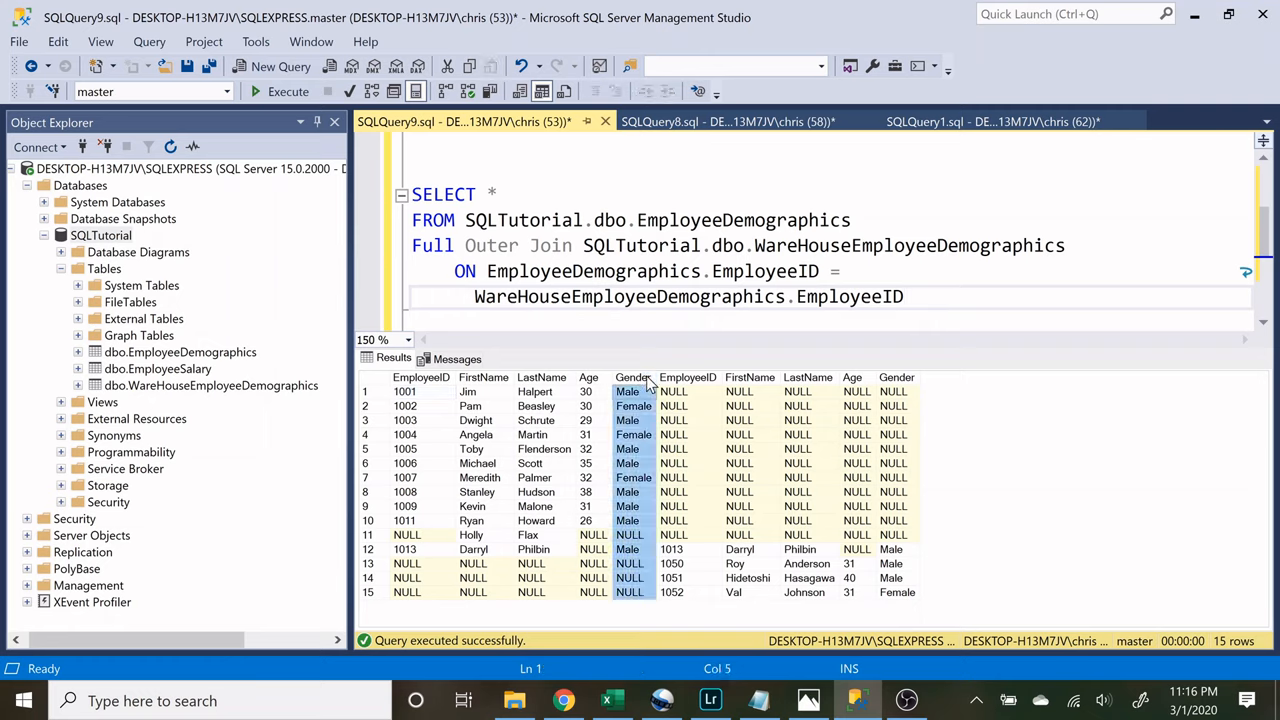
click(740, 549)
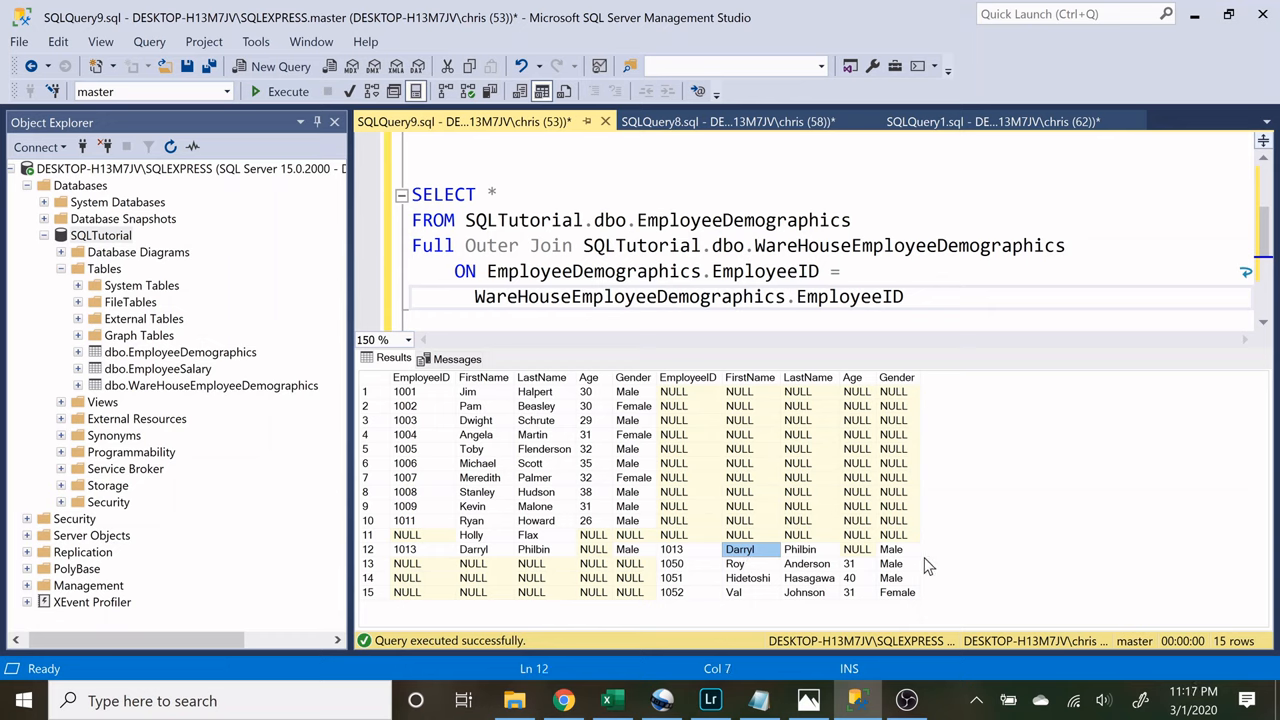
click(893, 506)
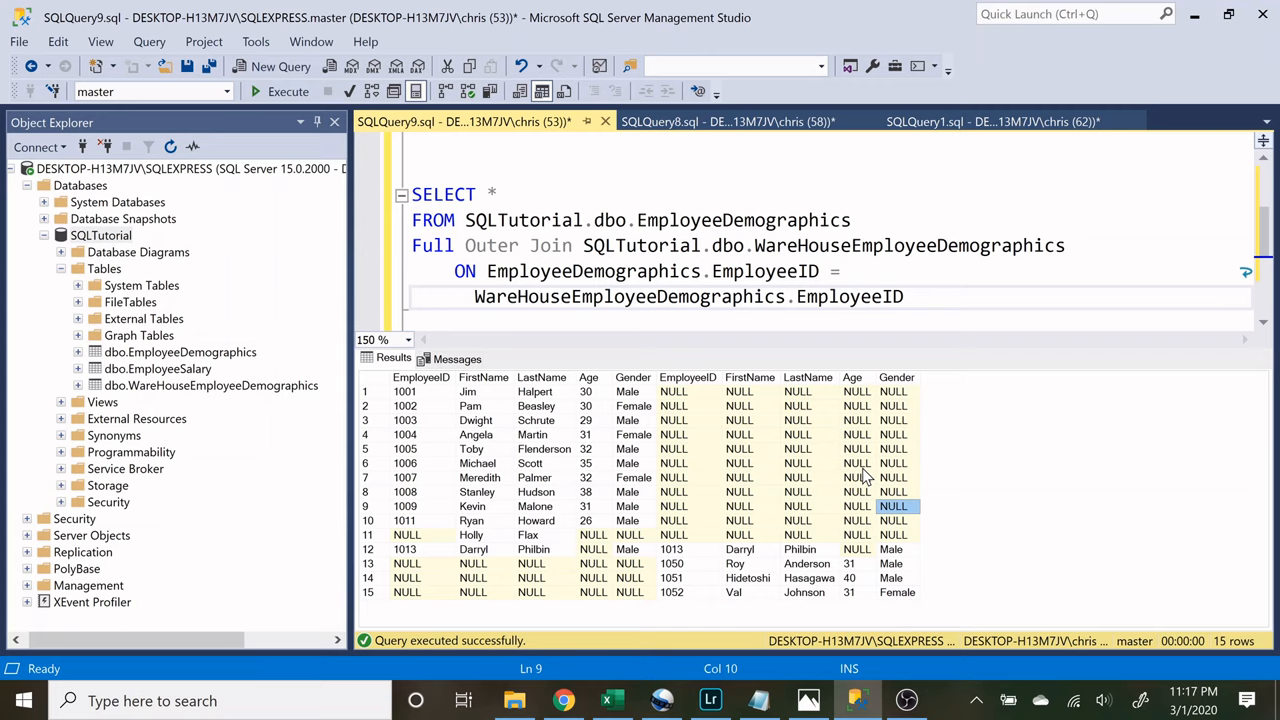
mouse_move(602, 515)
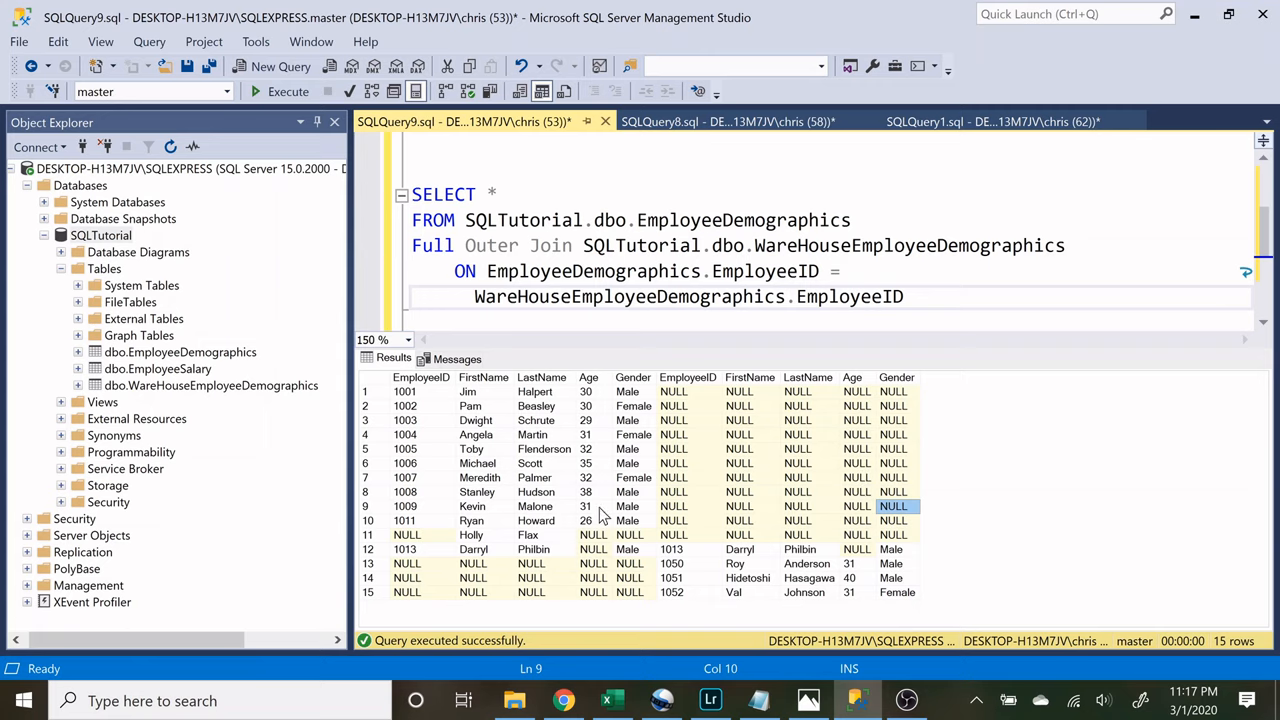
mouse_move(683, 572)
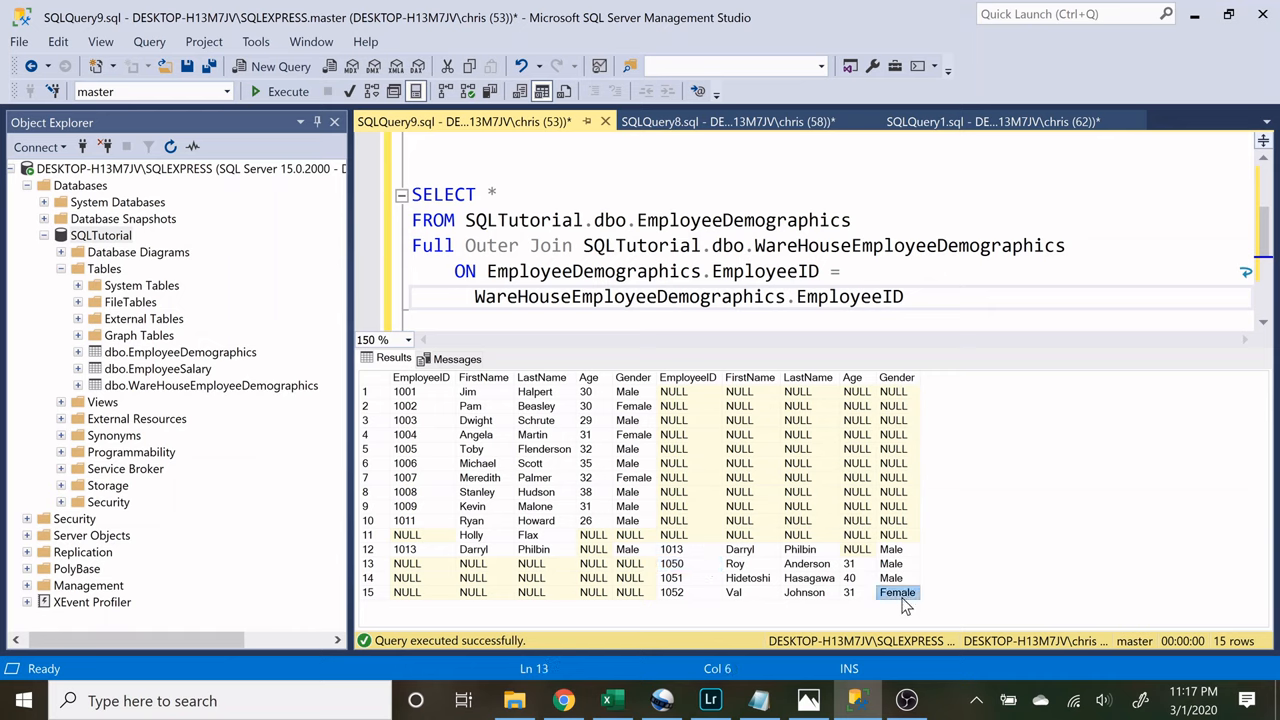
click(421, 563)
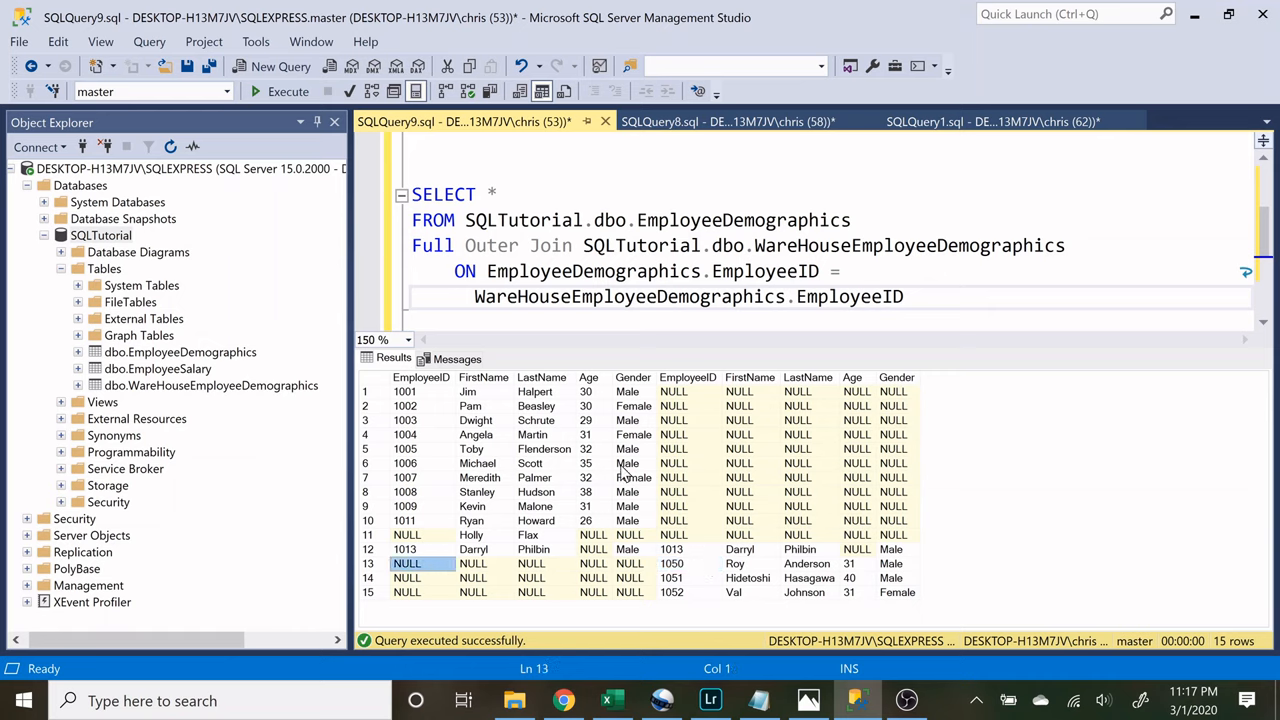
mouse_move(540, 455)
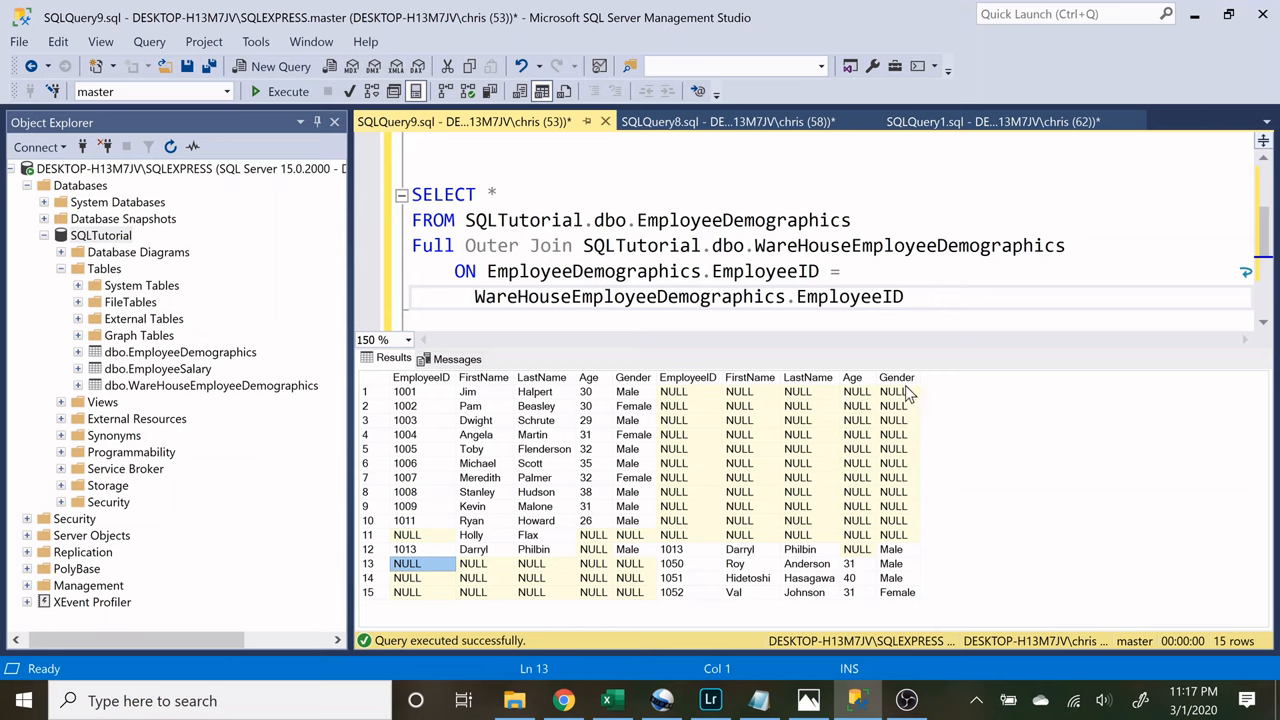
mouse_move(687, 574)
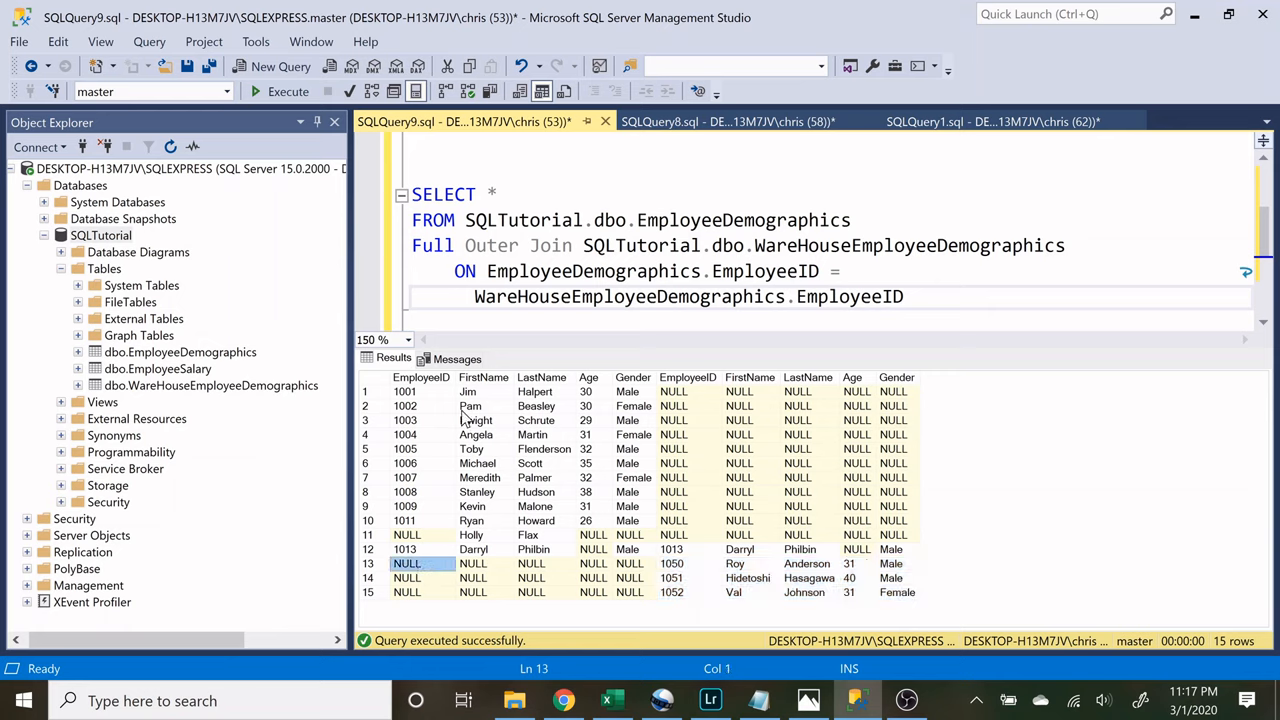
mouse_move(648, 524)
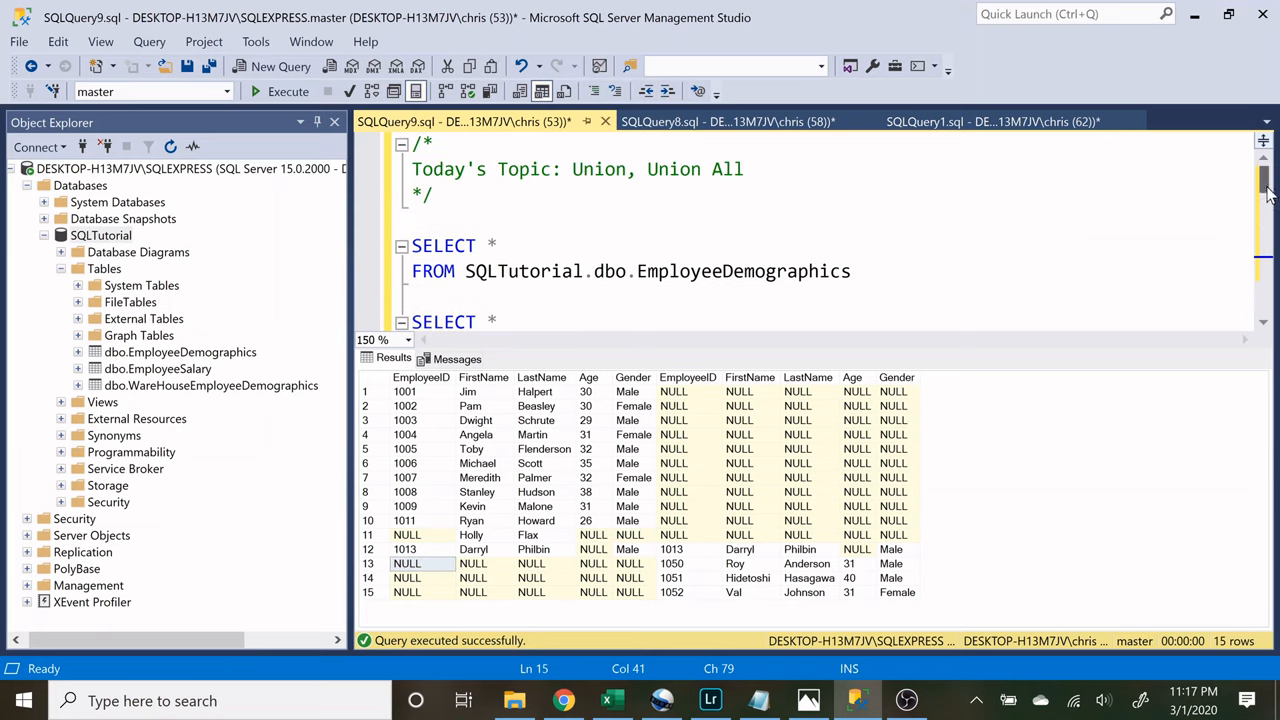
- Insert UNION between the two SELECT statements and run it
scroll(down, 3)
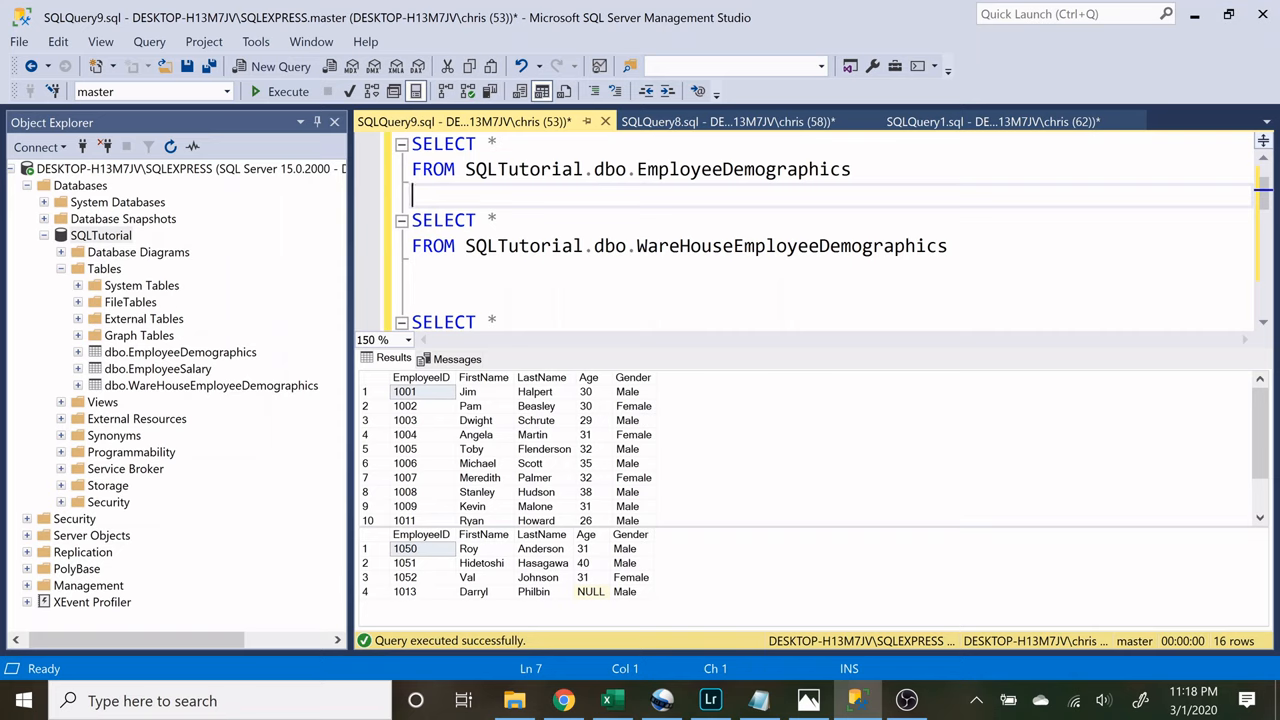
text(UNION)
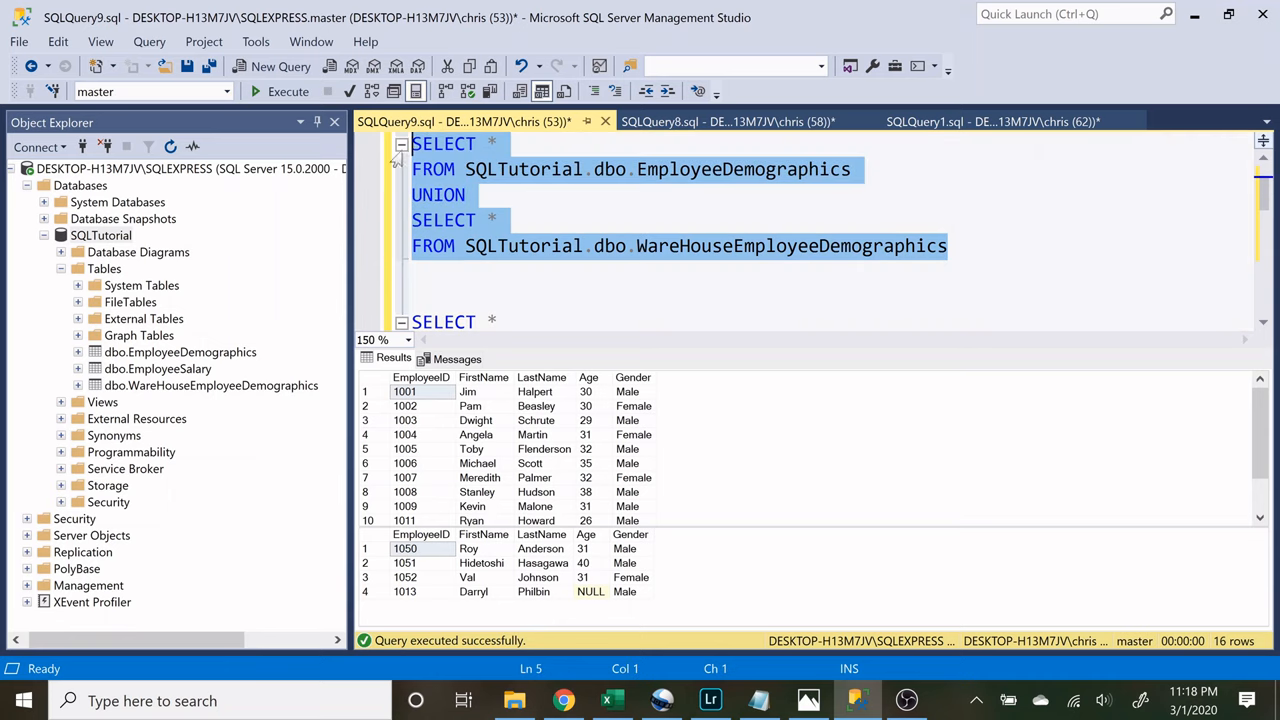
click(288, 91)
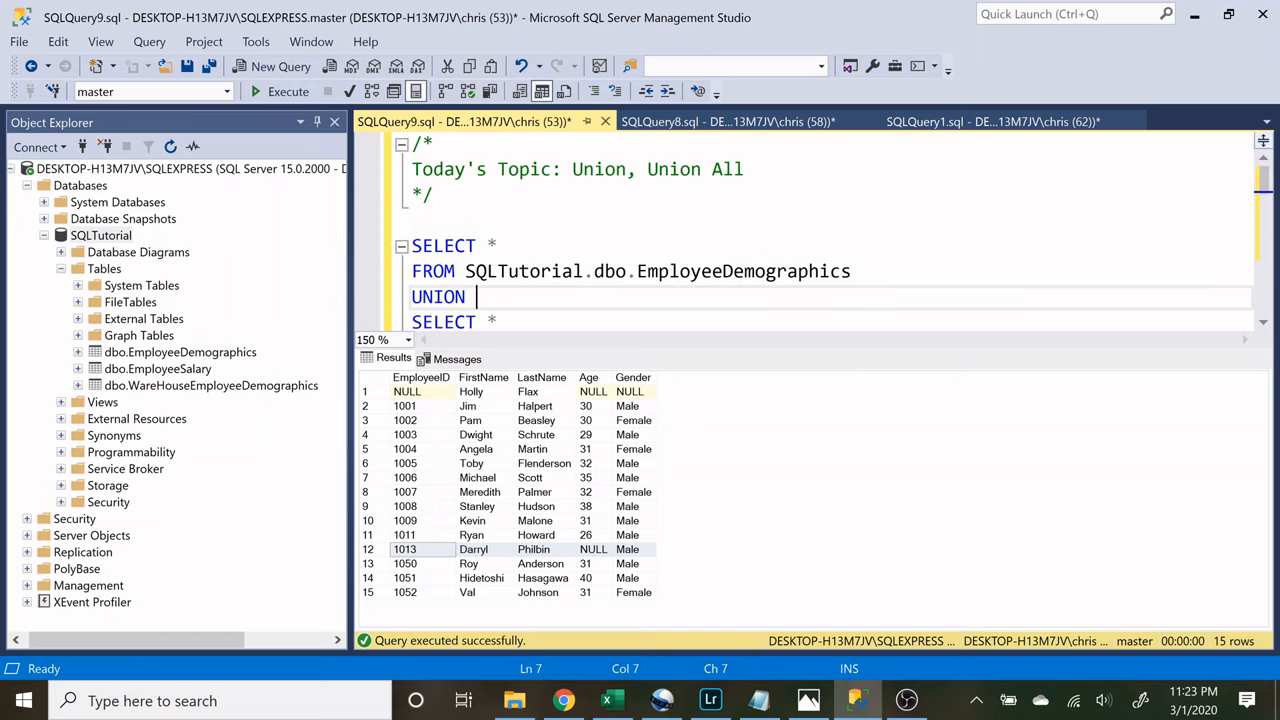
- Use UNION ALL with ORDER BY EmployeeID, showing Darryl's duplicate 1013 row
text(ALL)
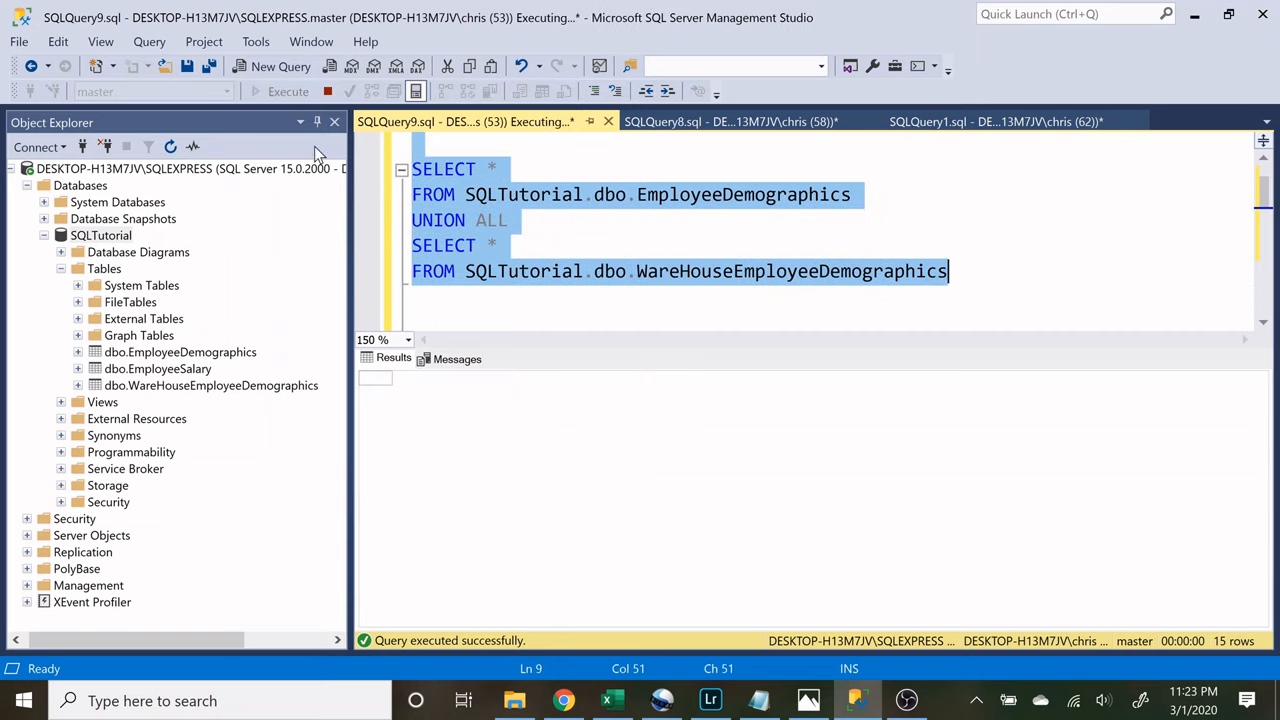
click(288, 91)
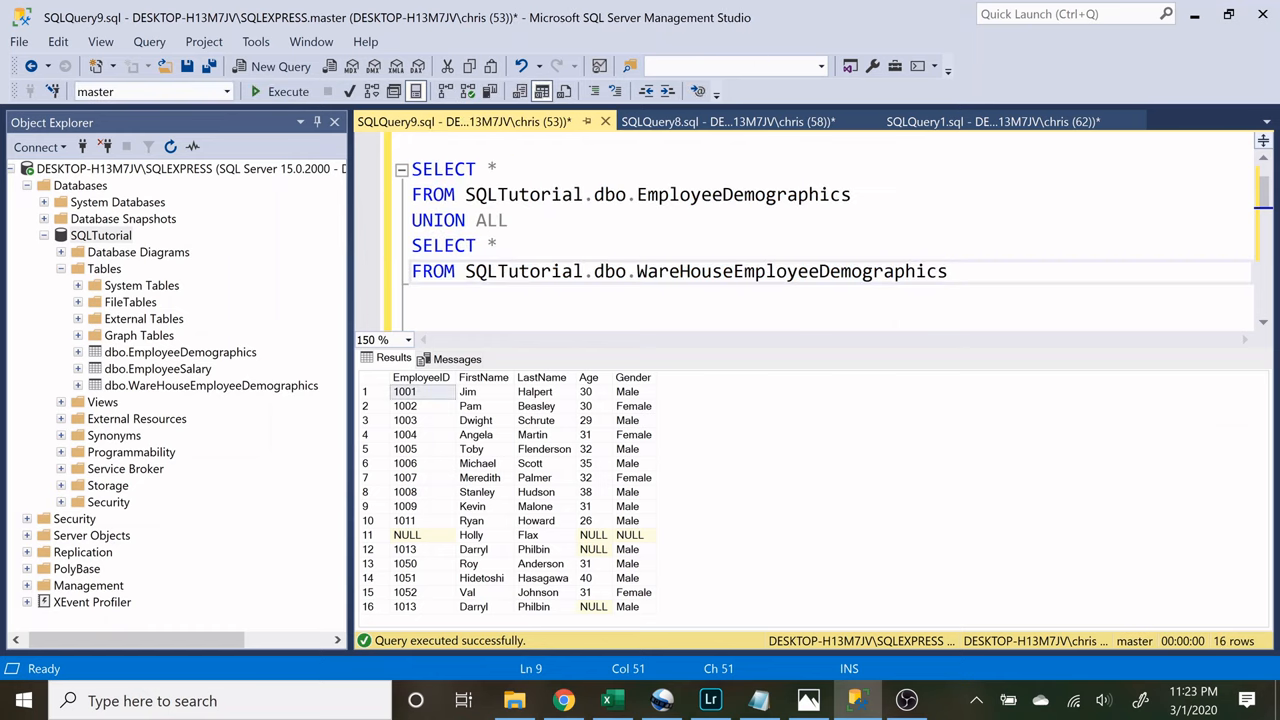
text(ORDER BY Em)
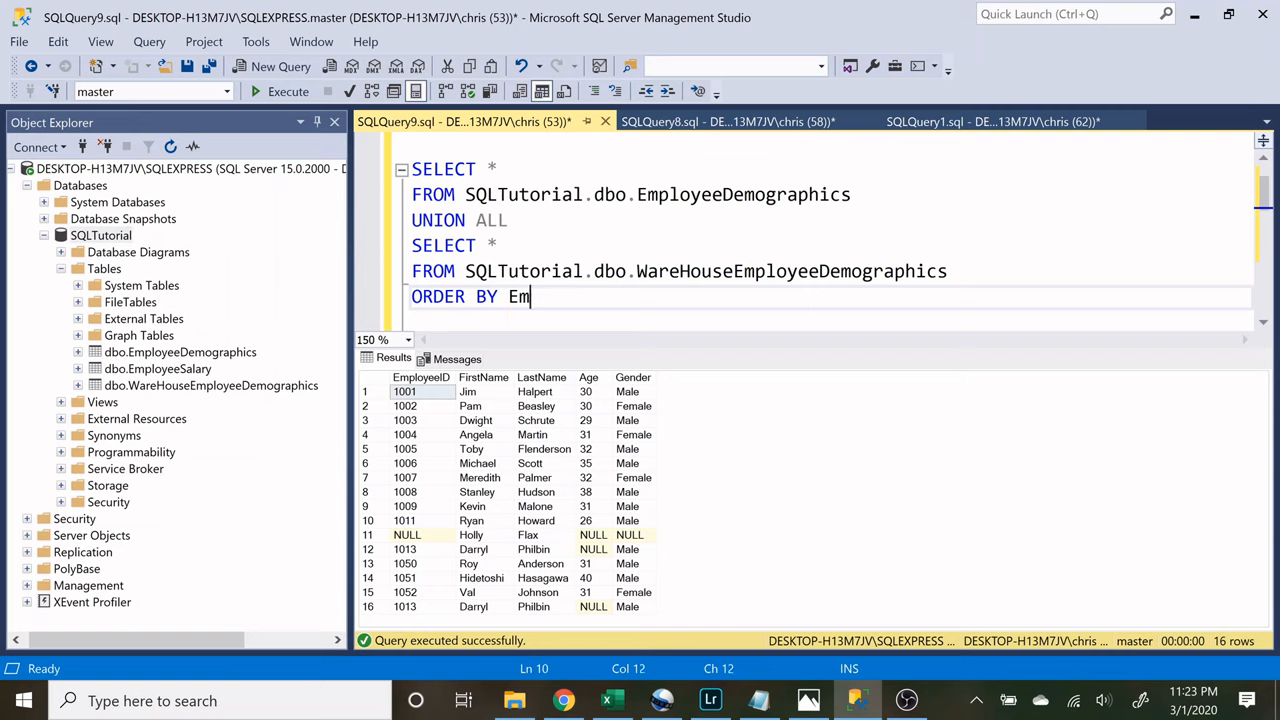
text(ployeeID)
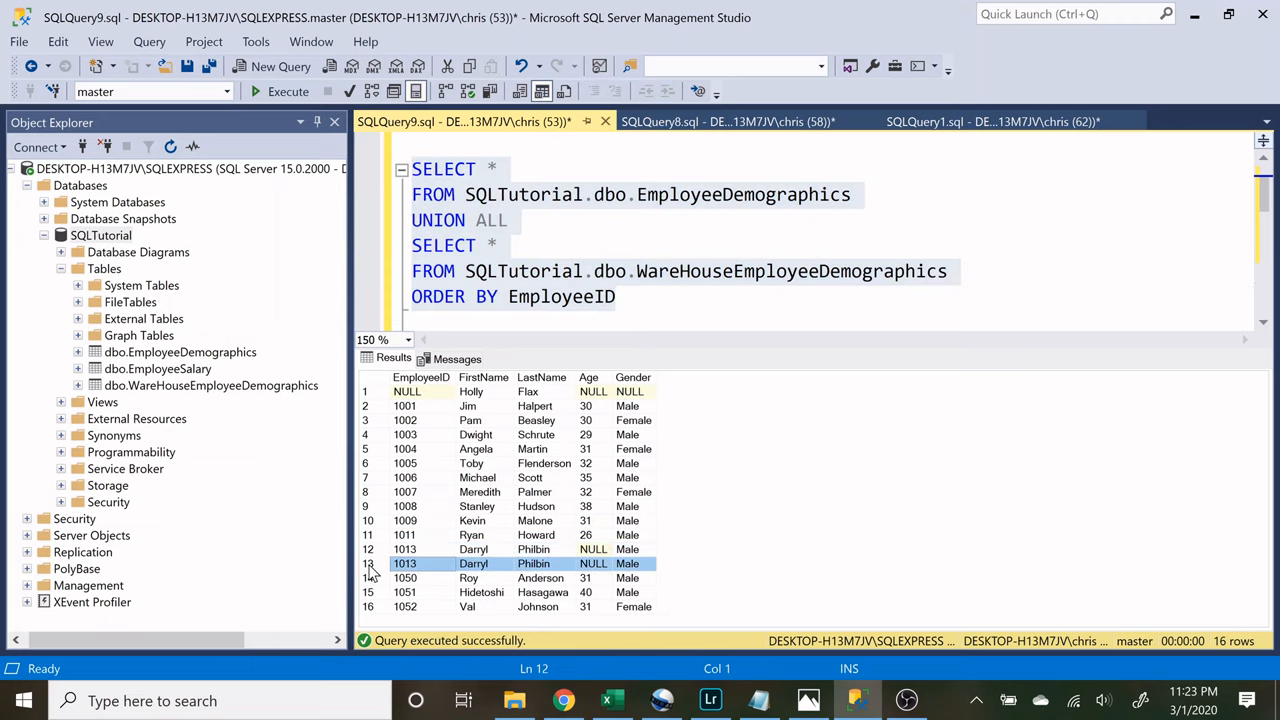
click(405, 549)
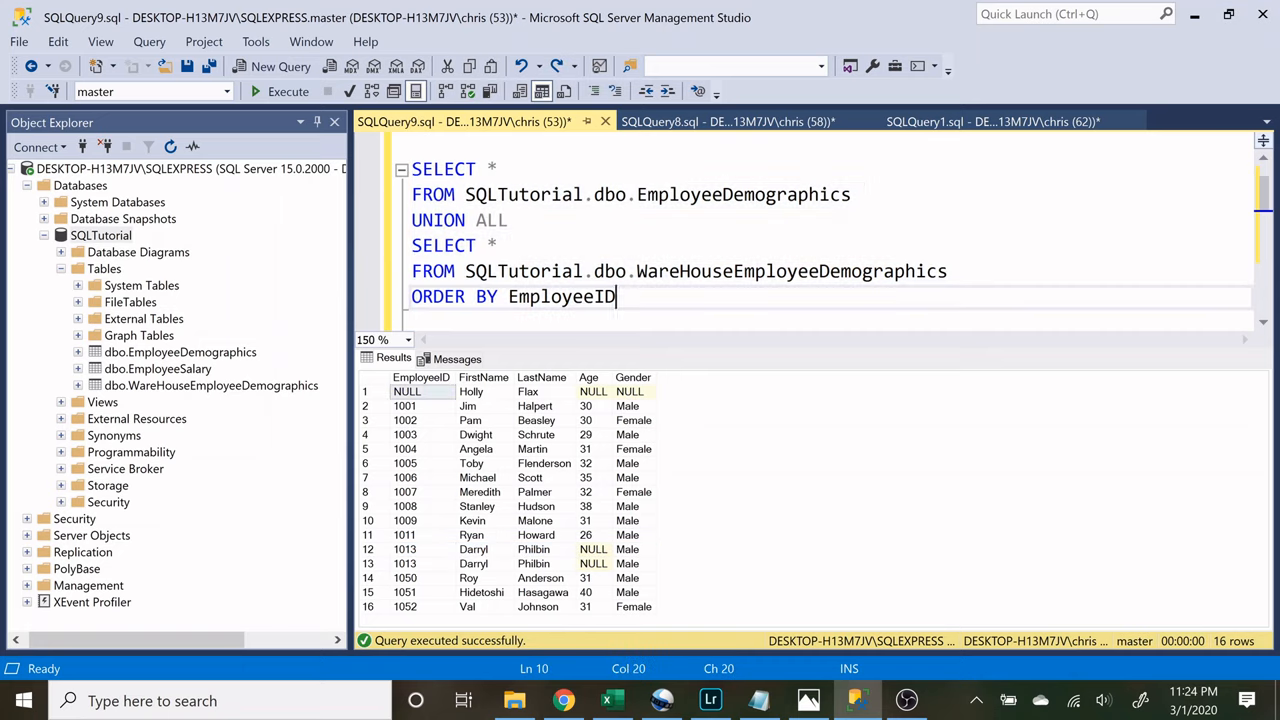
- Delete UNION ALL and run both SELECTs as two separate result sets
key(Delete)
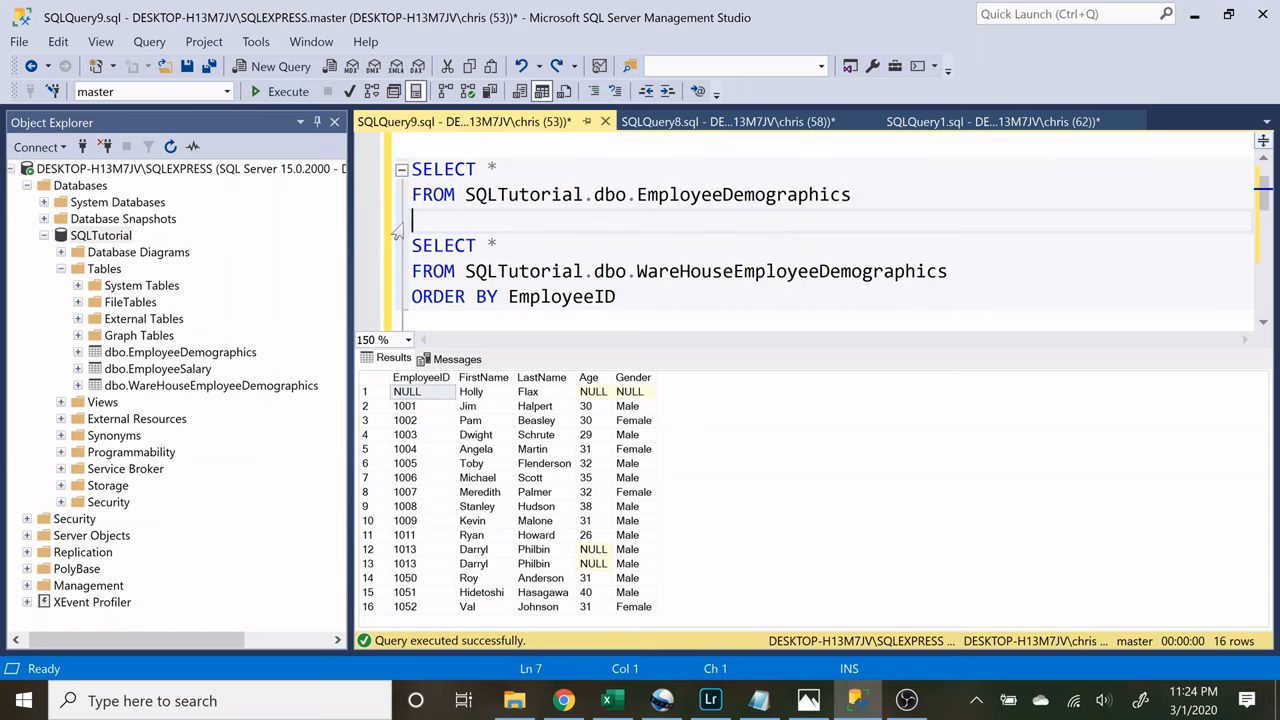
key(ctrl+a)
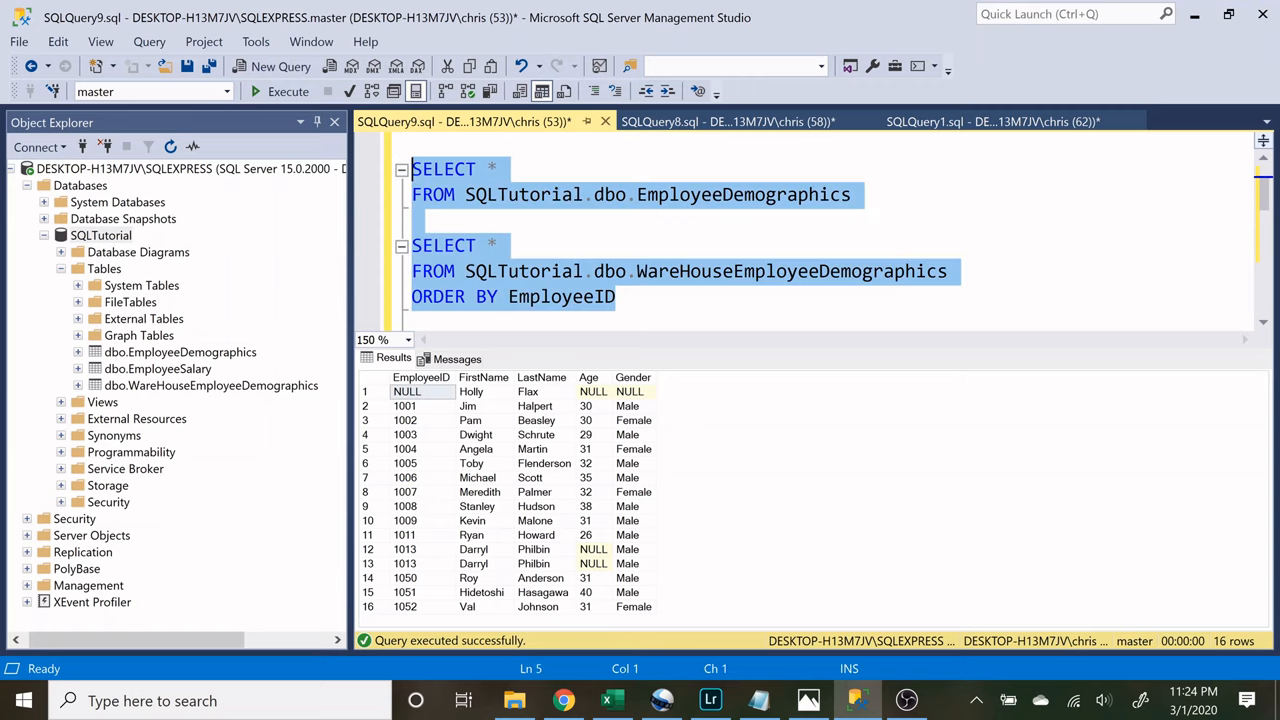
click(287, 91)
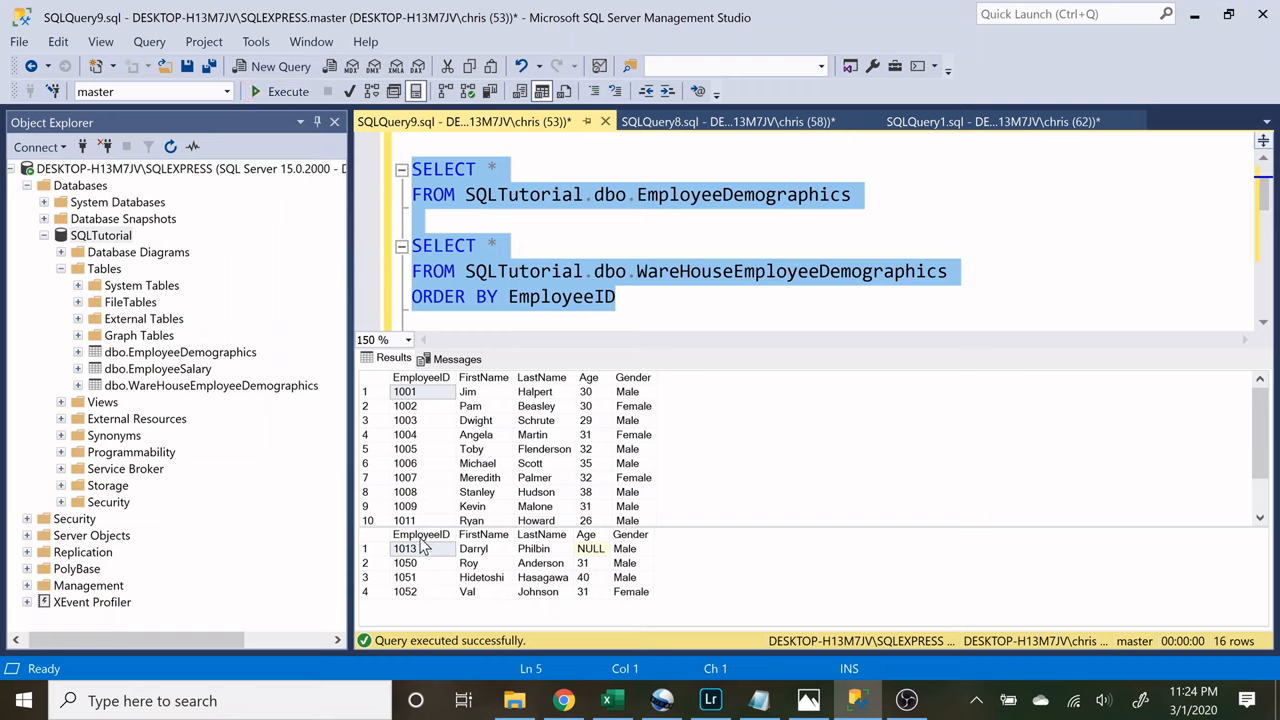
mouse_move(588, 438)
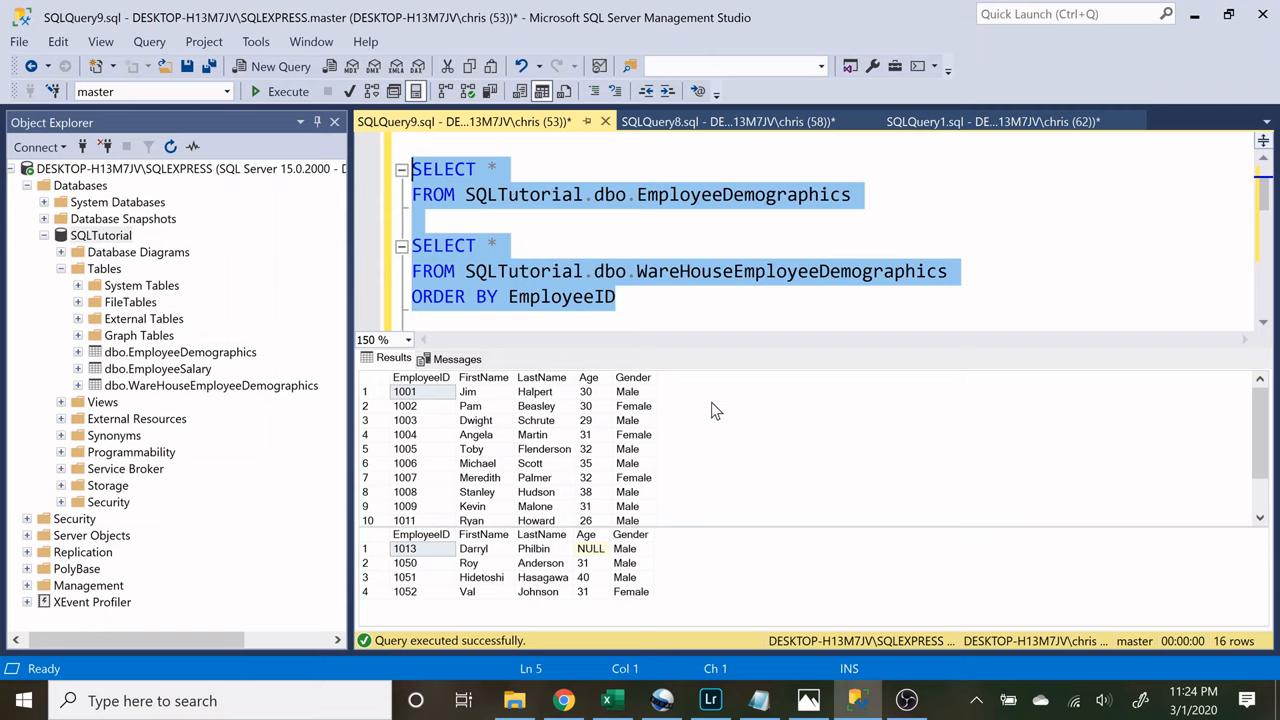
click(617, 296)
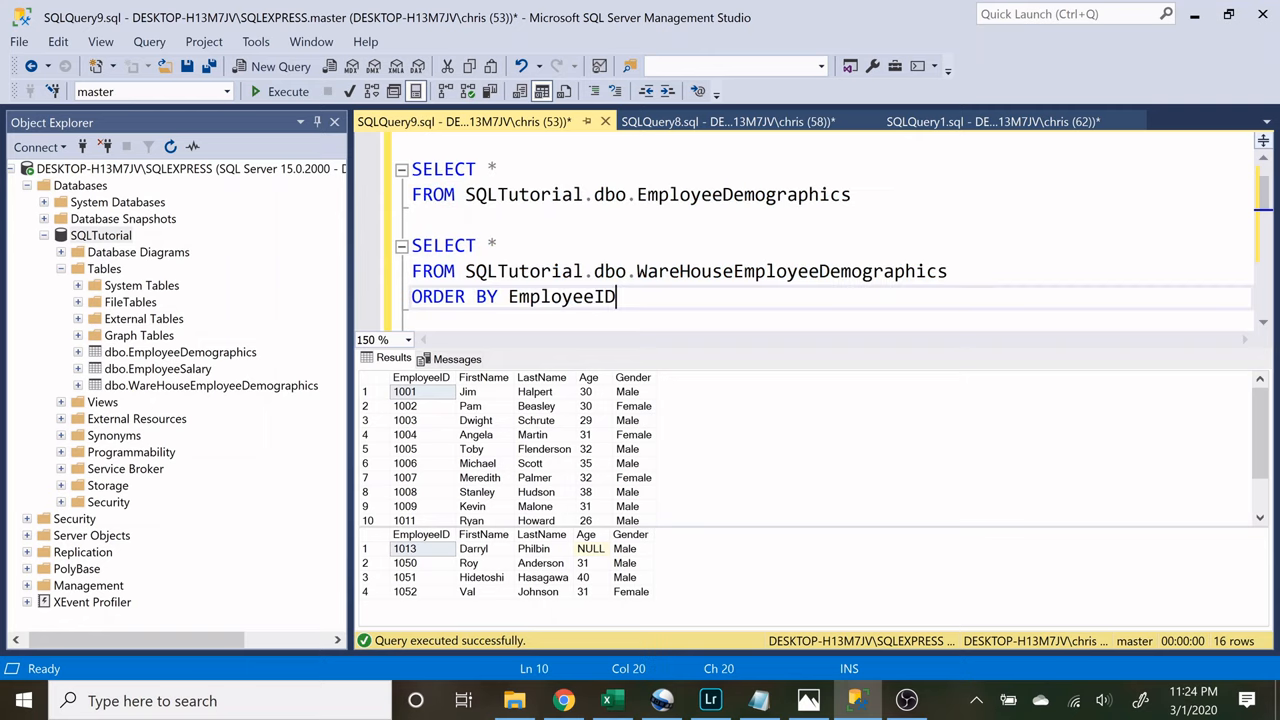
click(745, 271)
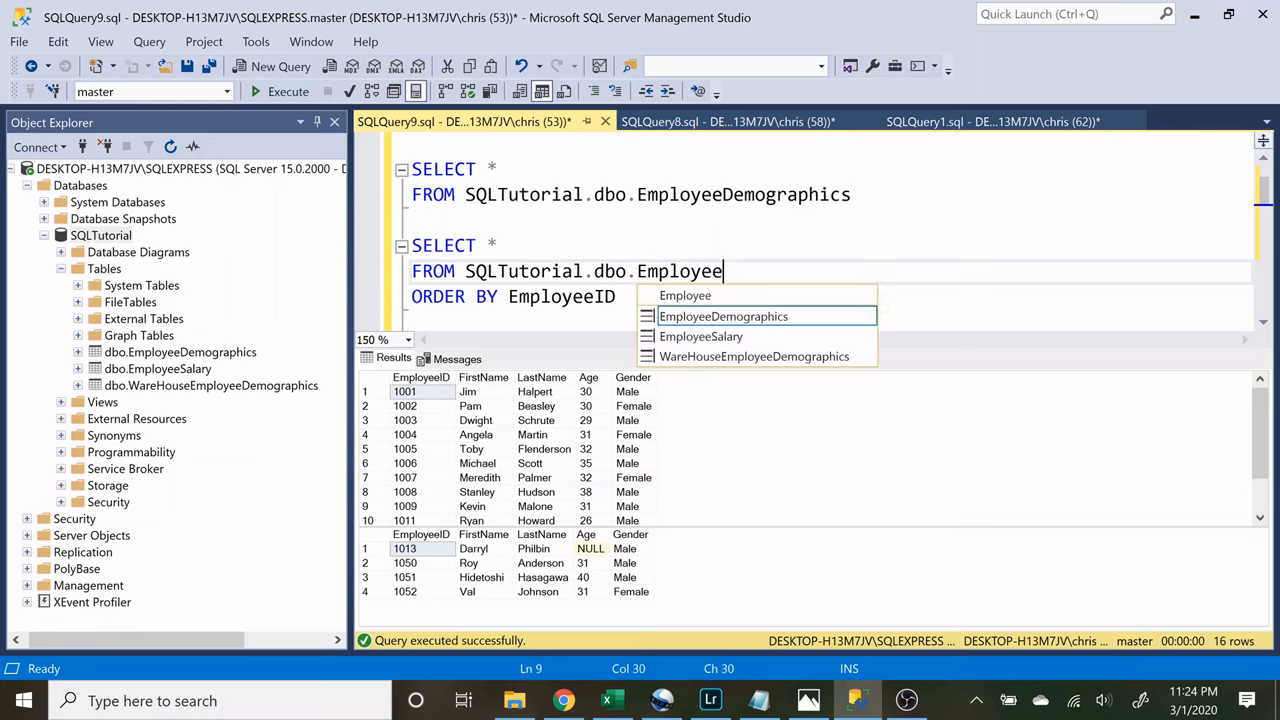
- Point the second SELECT at EmployeeSalary and rerun both queries
text(s)
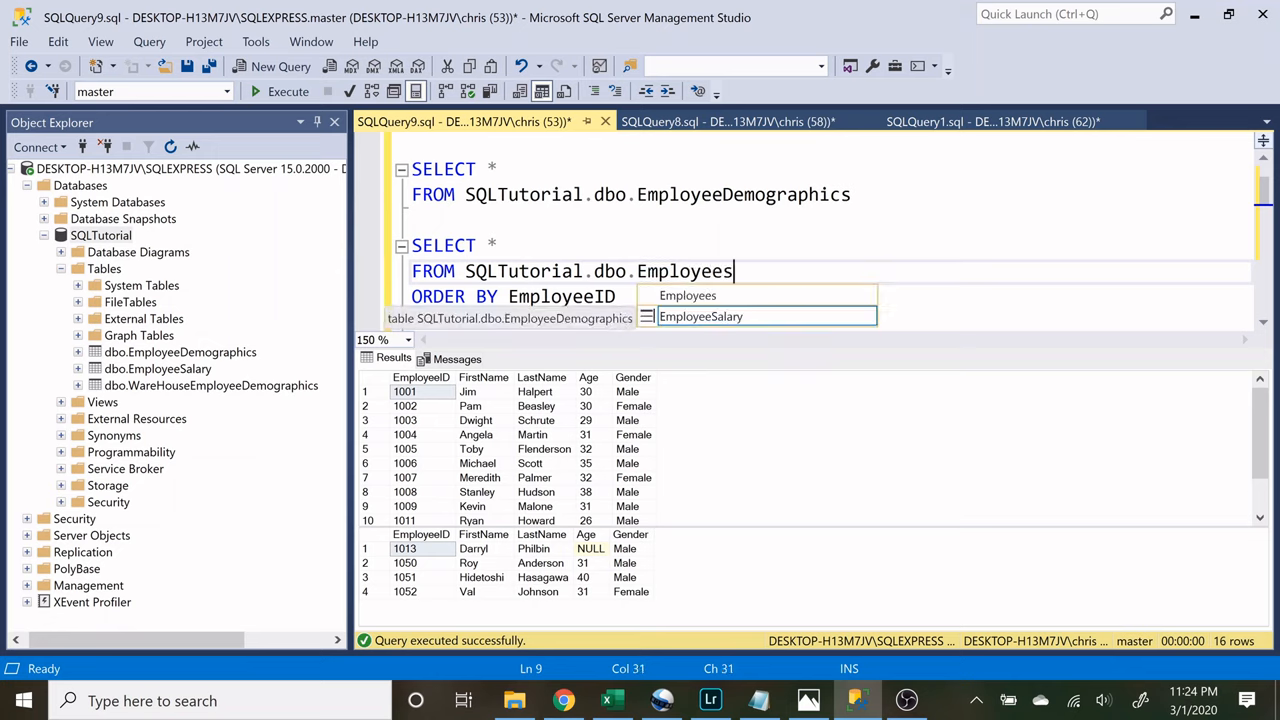
text(Salary)
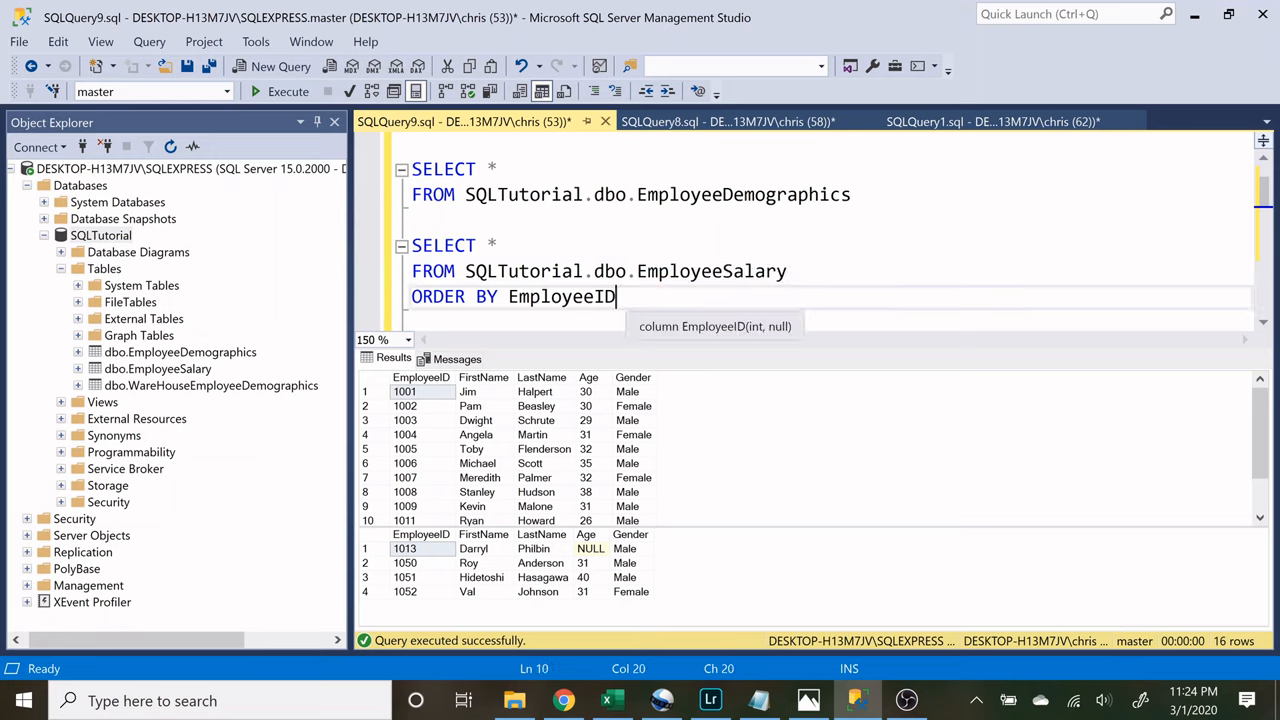
click(287, 91)
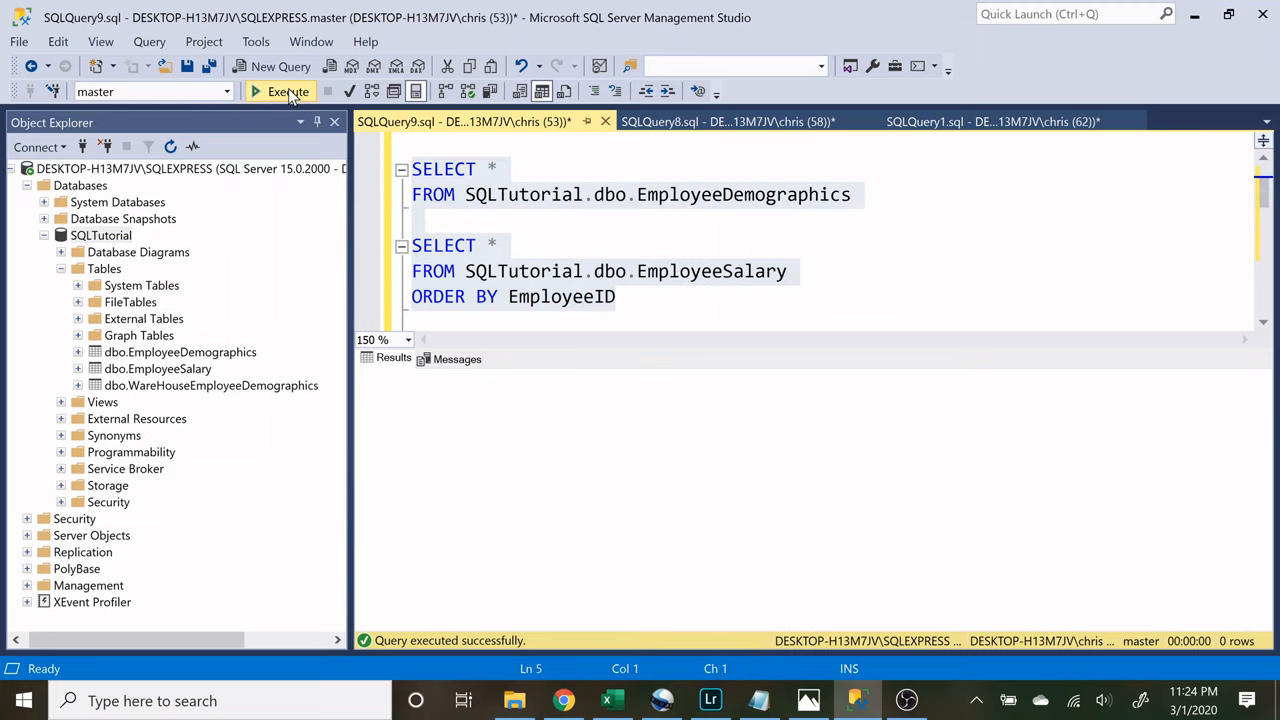
click(287, 91)
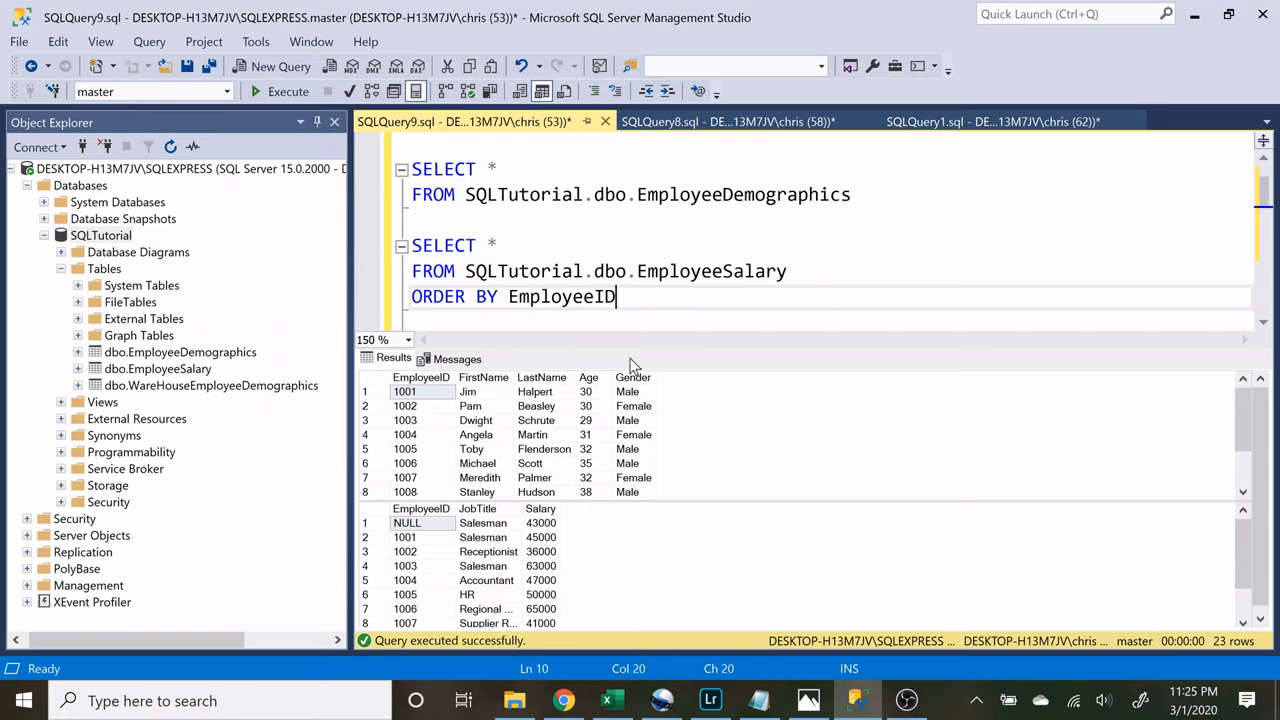
click(498, 168)
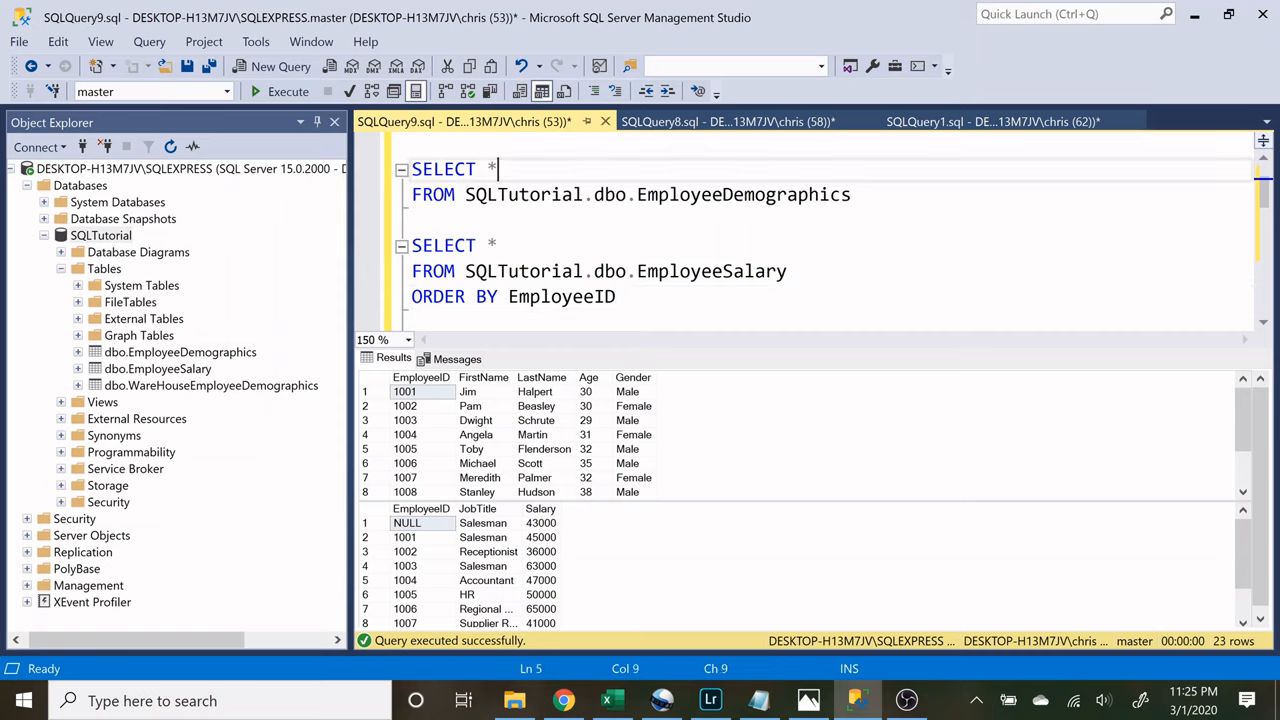
- Replace SELECT * with EmployeeID, FirstName, Age and EmployeeID, JobTitle, Salary
text(E)
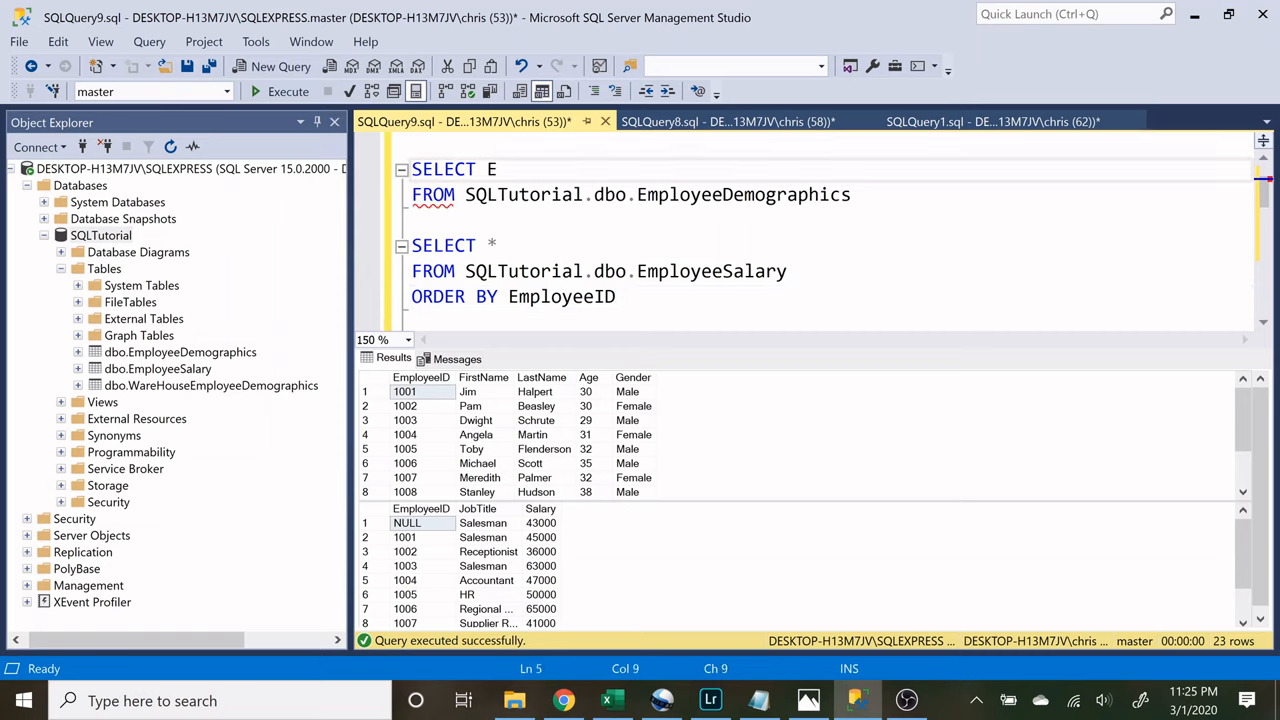
text(mployeeID, FirstName, Age)
click(825, 245)
text(EmployeeID,)
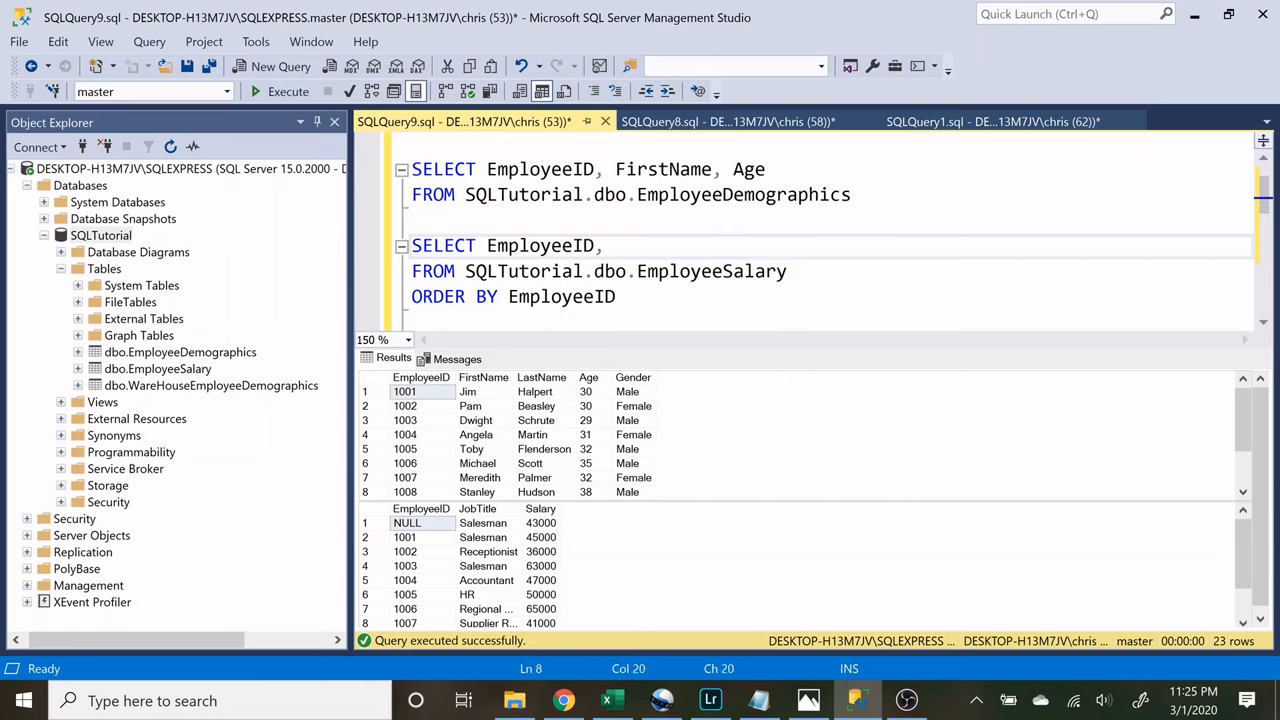
text(JobTitle)
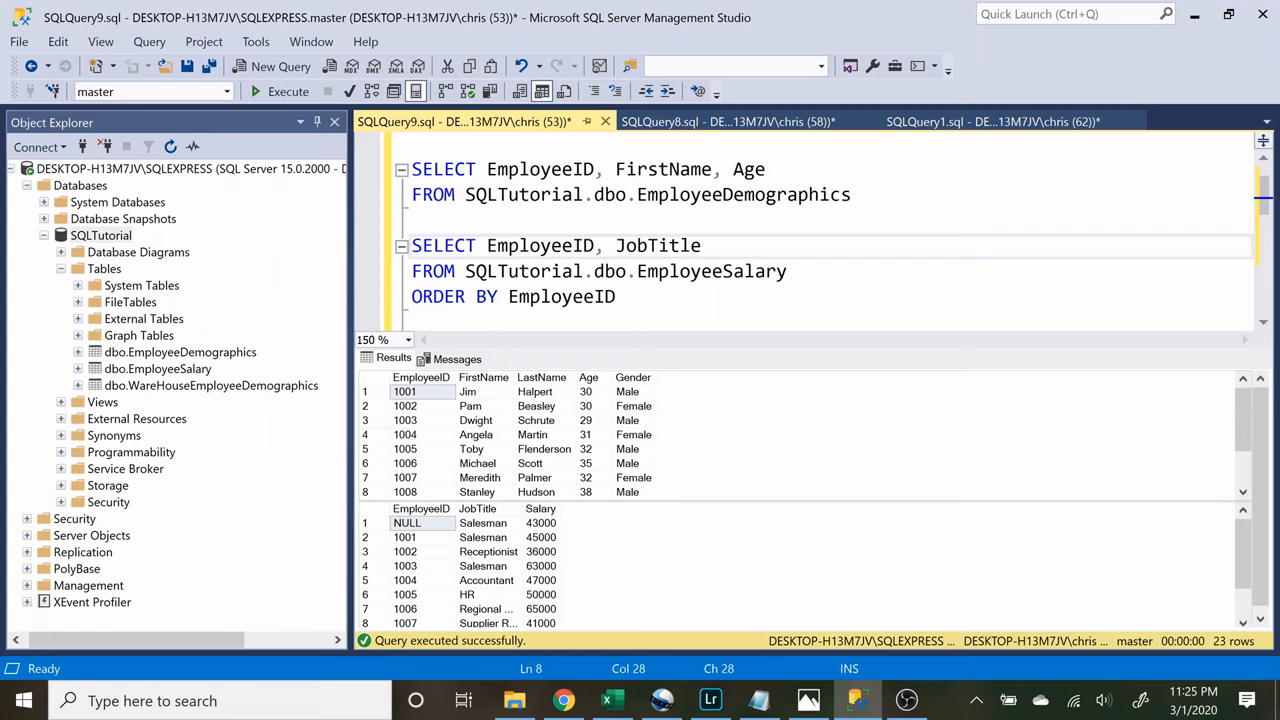
text(saa)
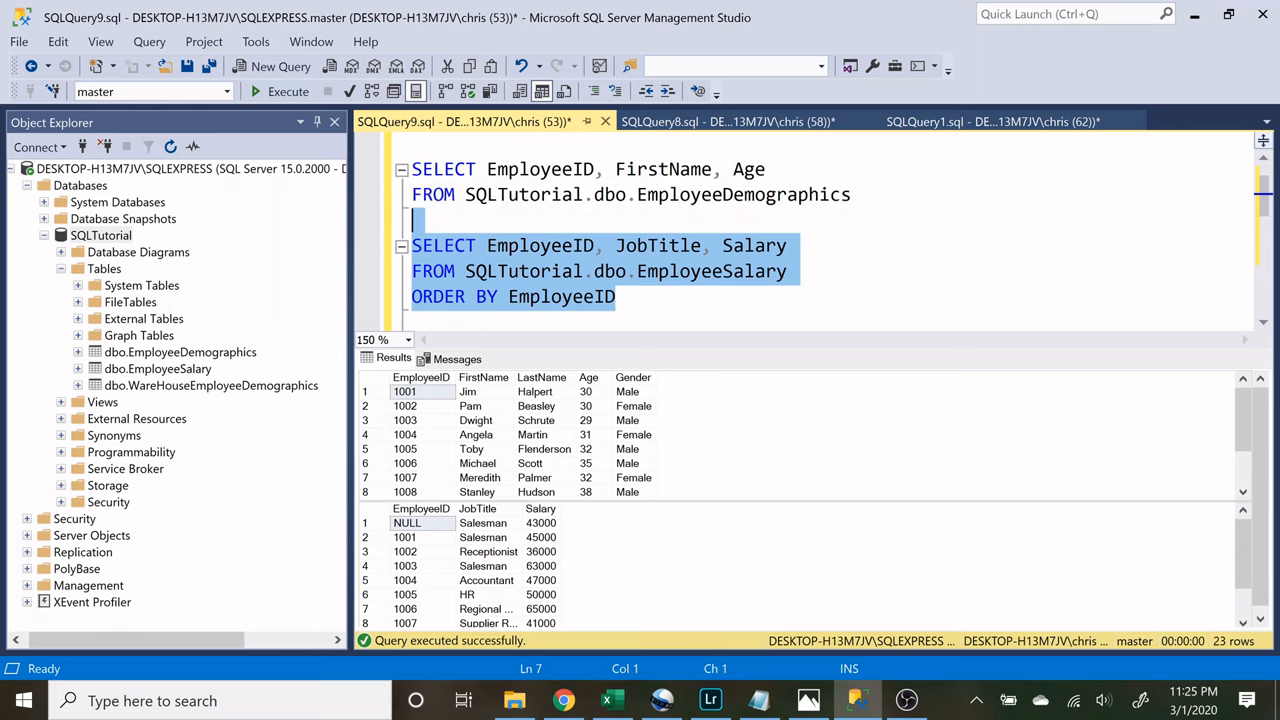
- Join the two column selections with UNION and run it, mixing names with job titles
text(UNION)
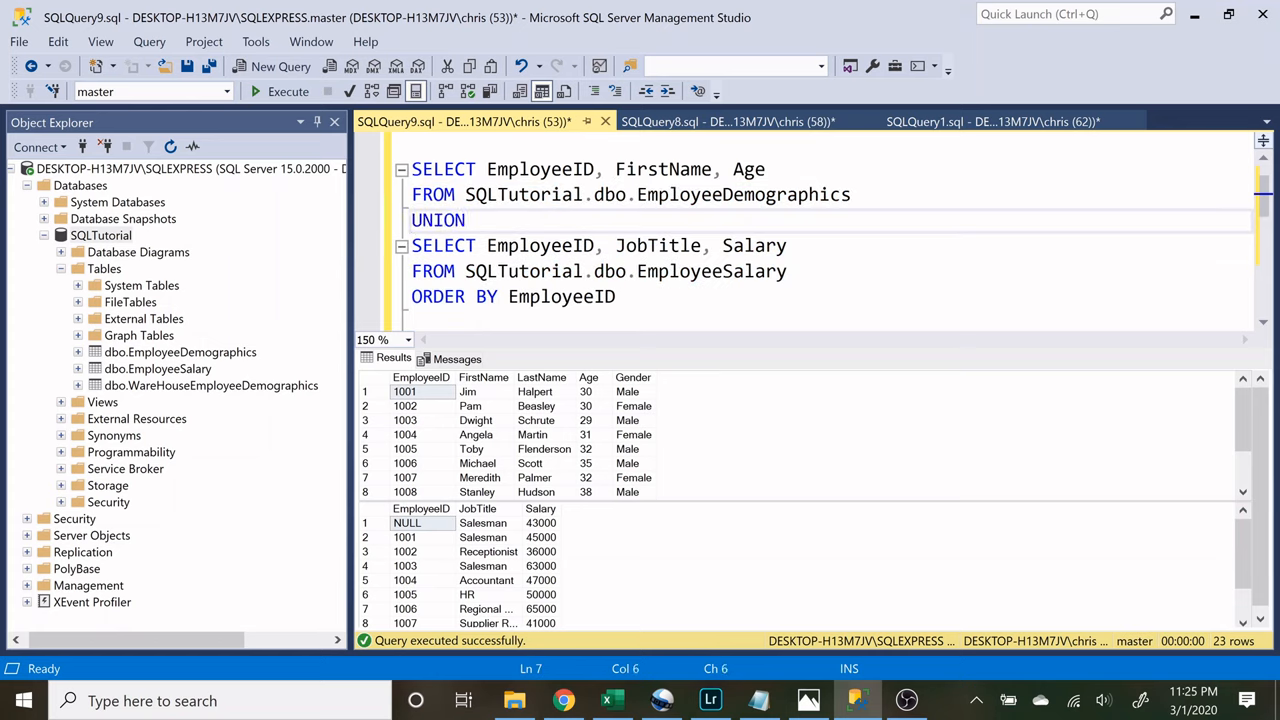
key(ctrl+a)
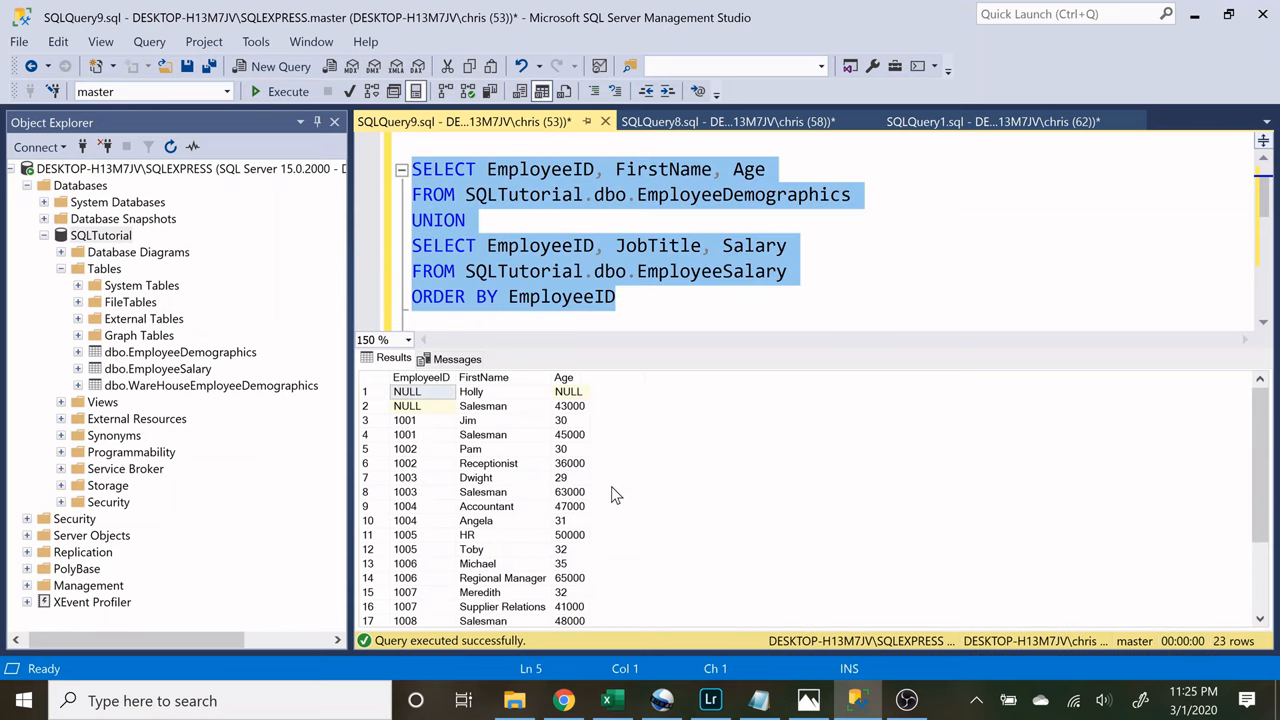
click(615, 296)
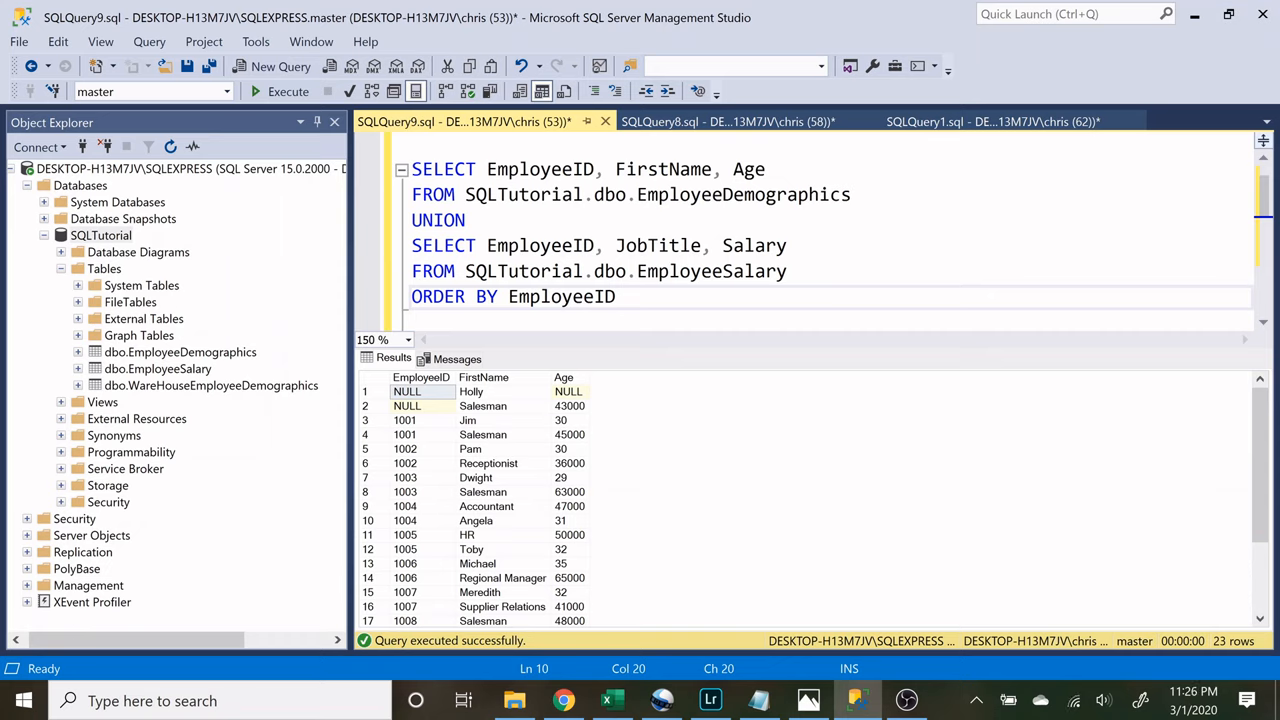
double_click(540, 245)
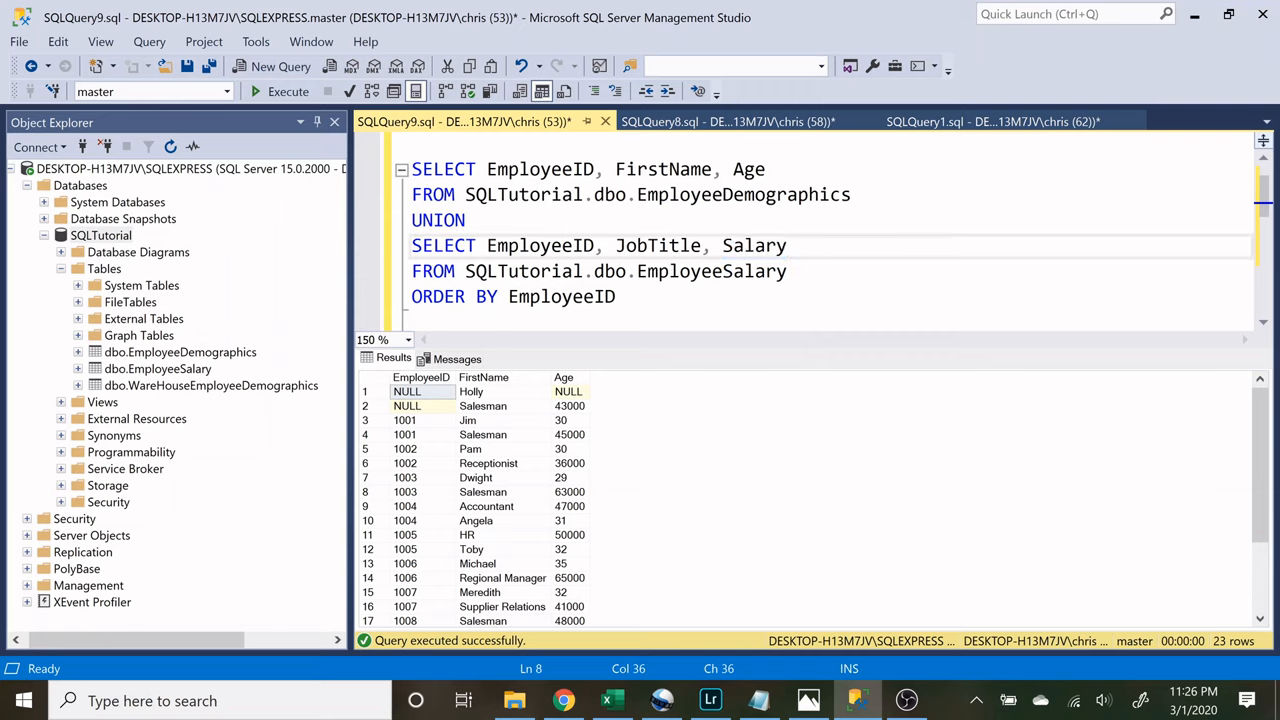
mouse_move(473, 393)
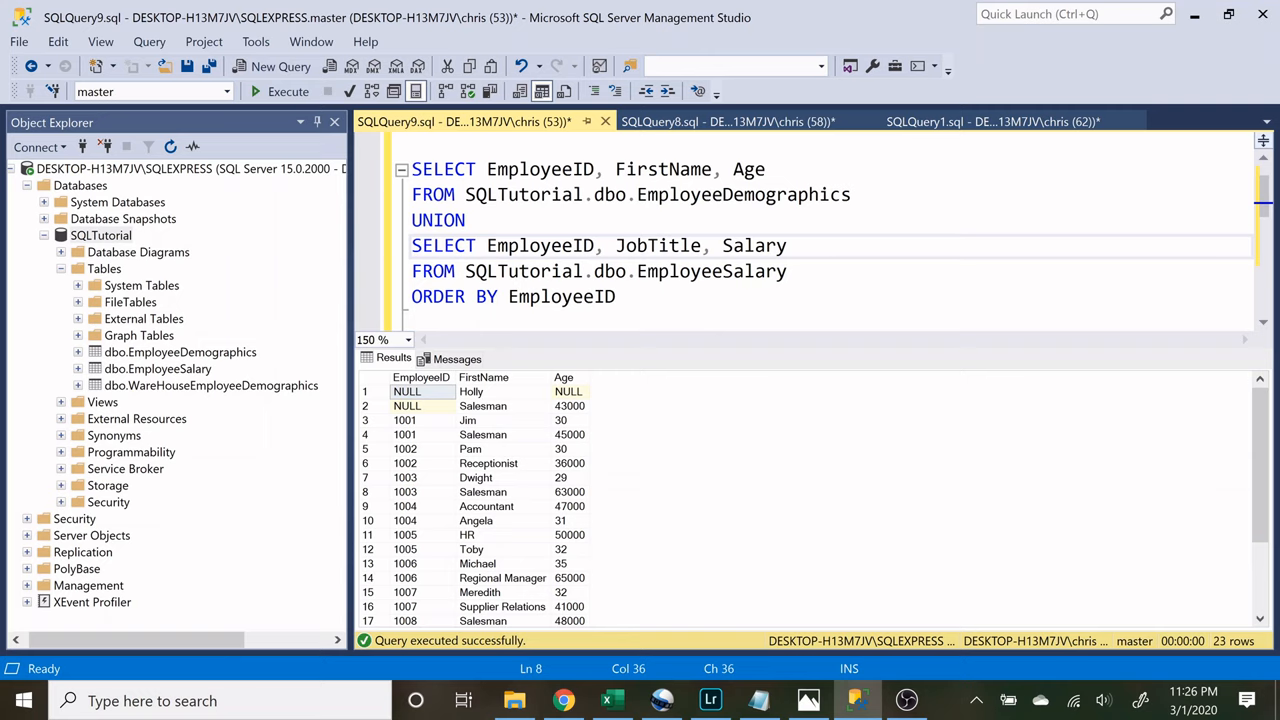
click(483, 391)
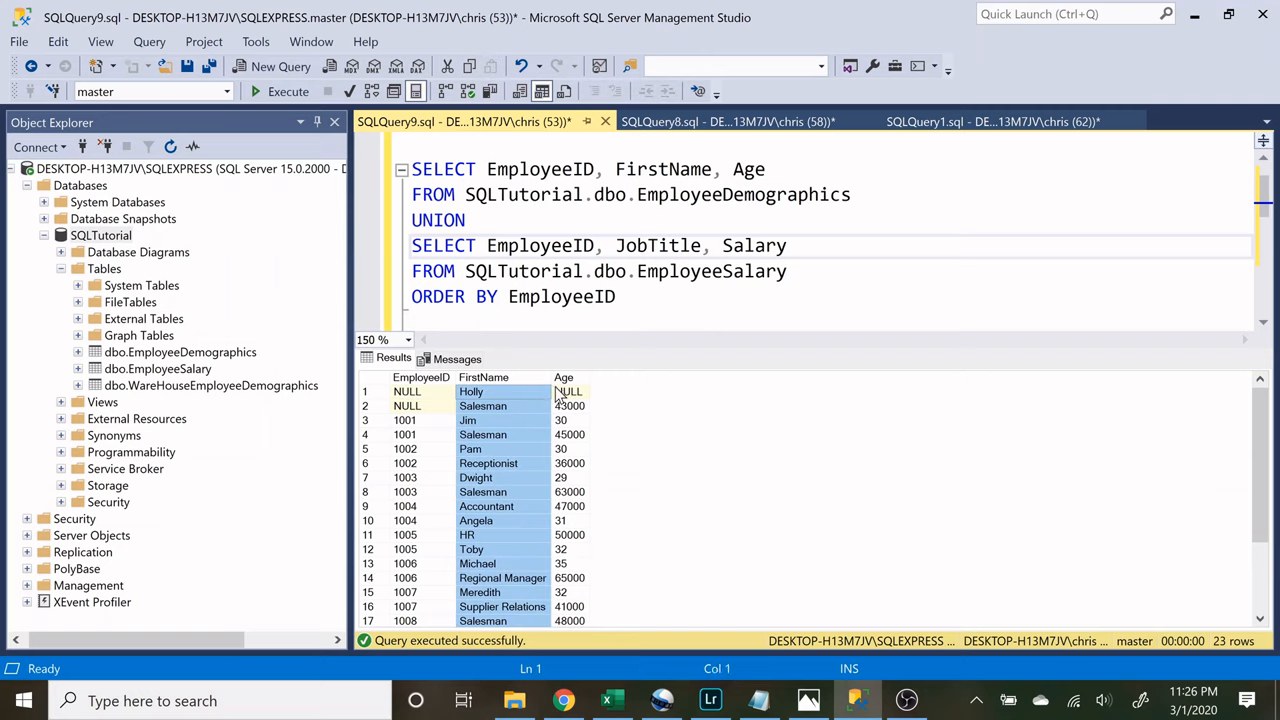
click(568, 391)
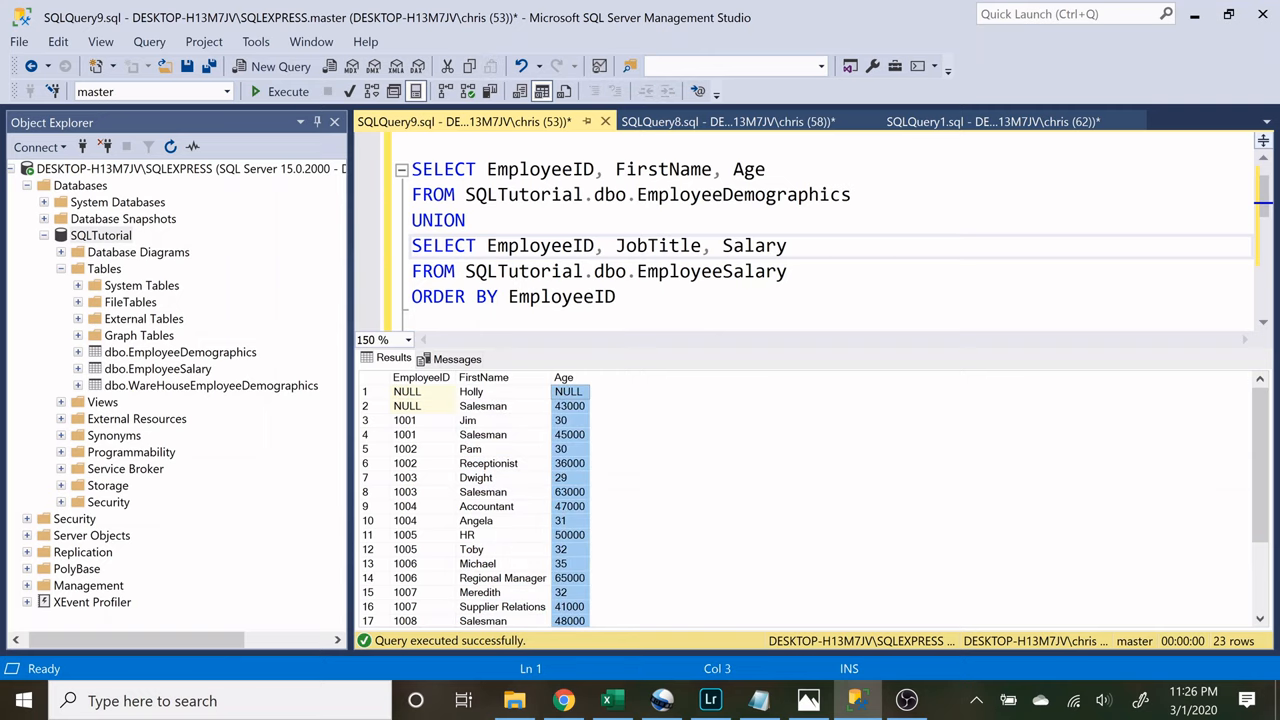
double_click(748, 168)
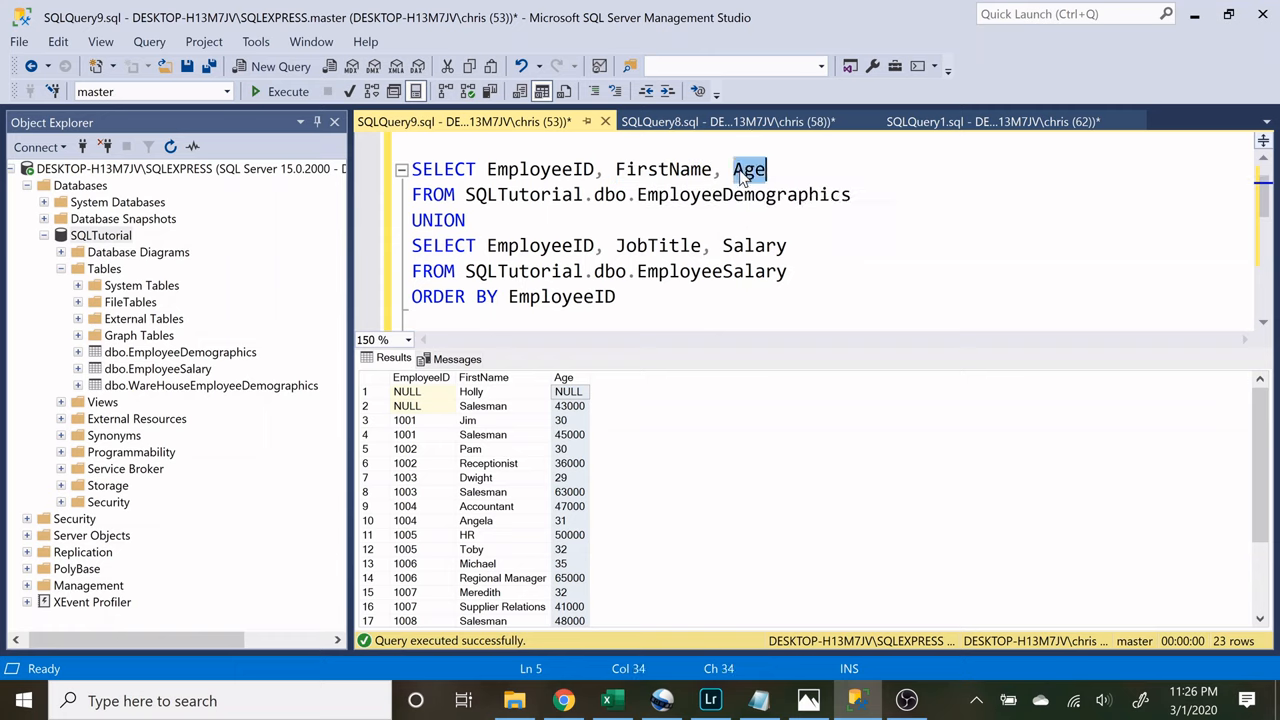
double_click(540, 245)
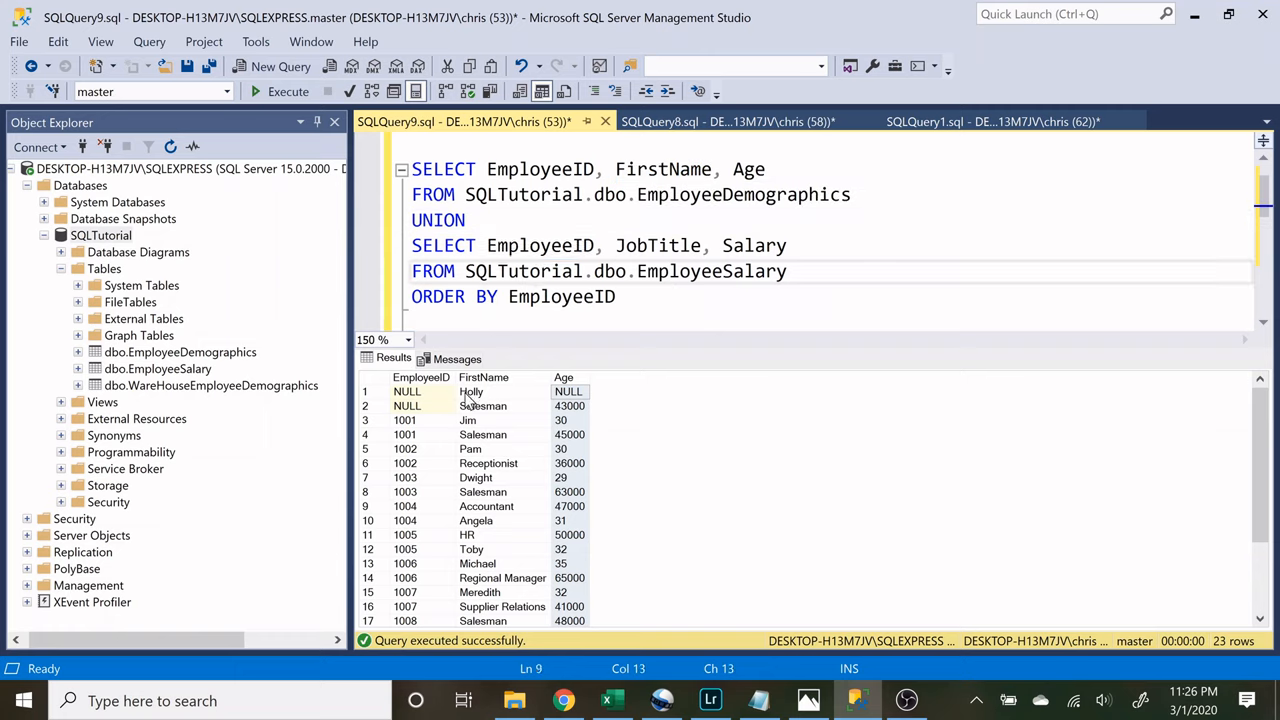
click(483, 434)
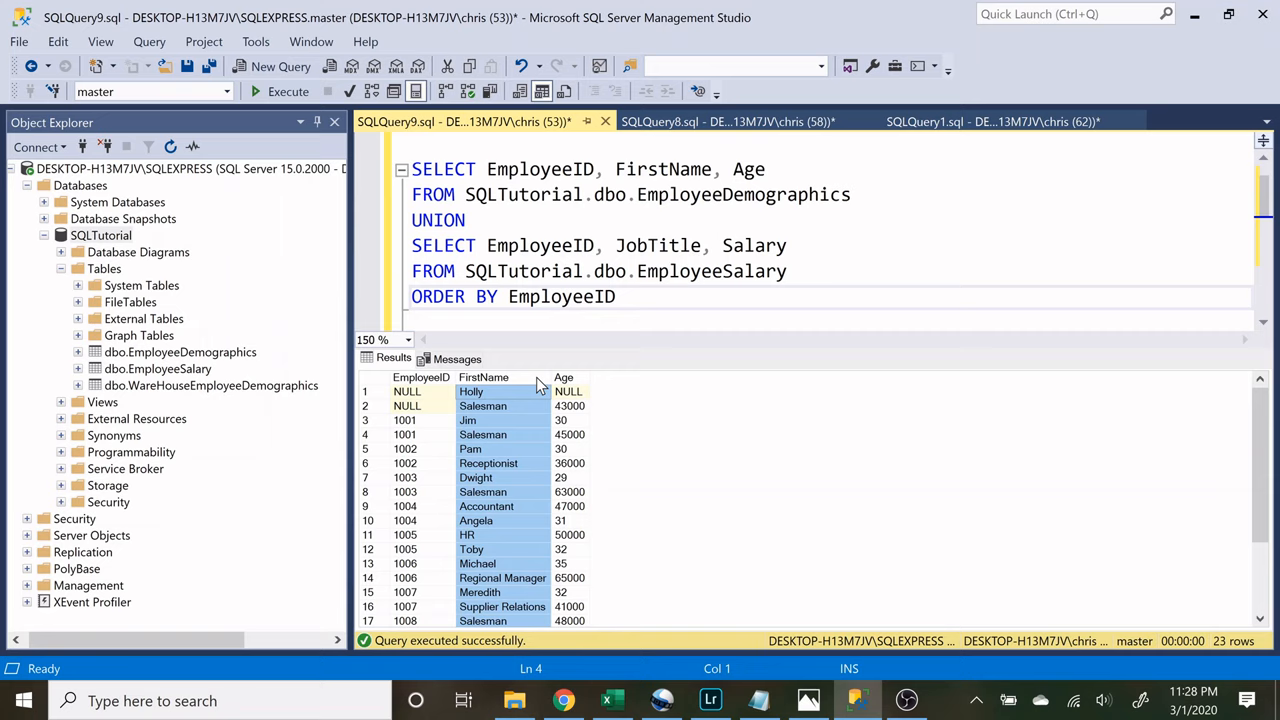
click(483, 434)
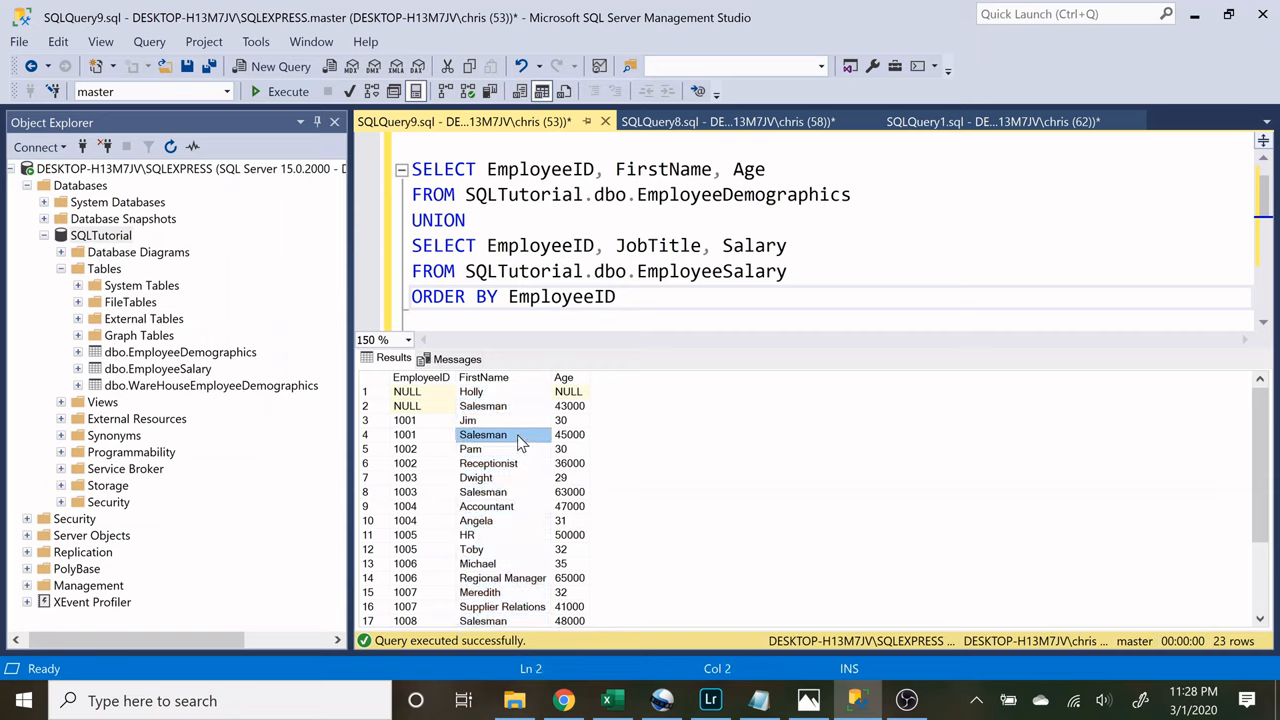
click(561, 420)
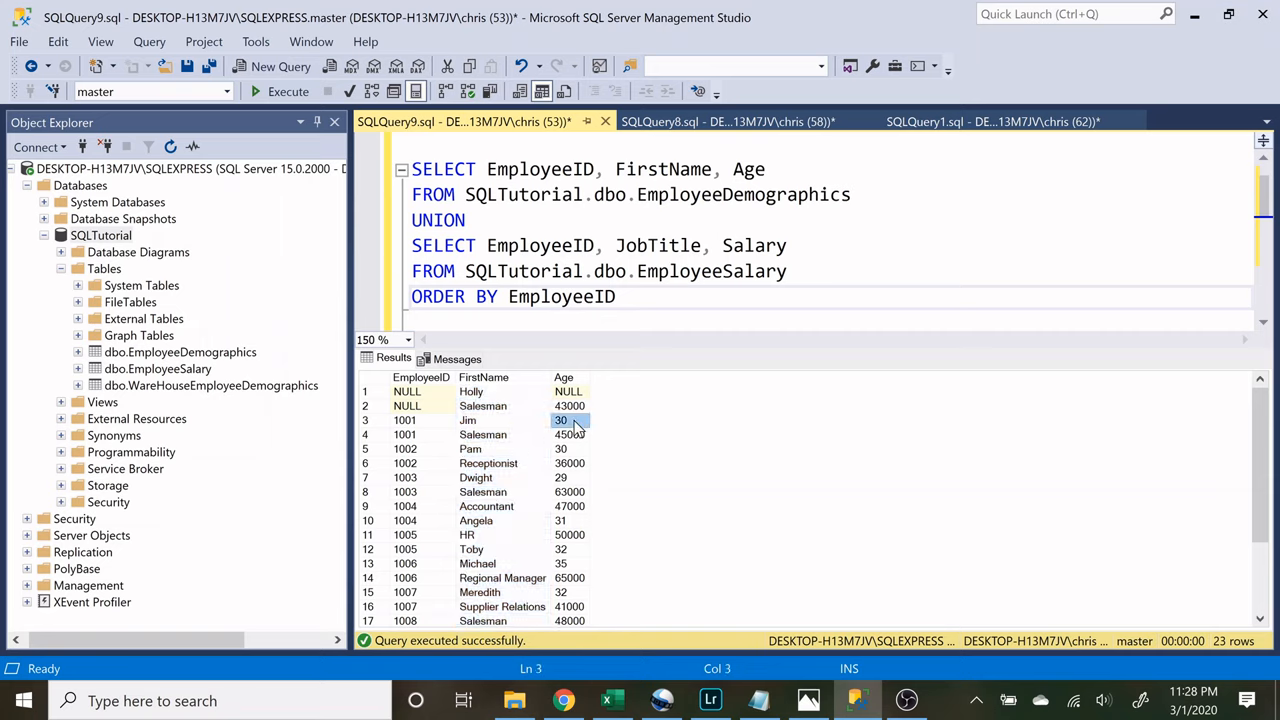
click(570, 434)
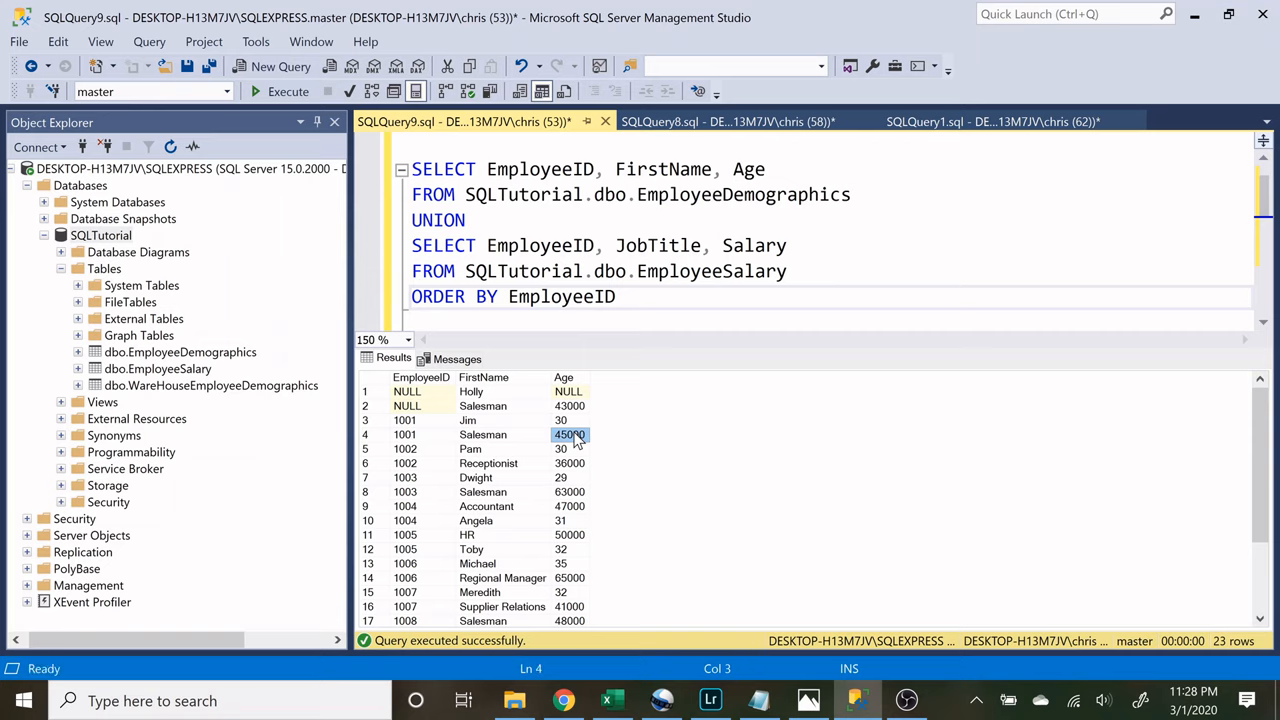